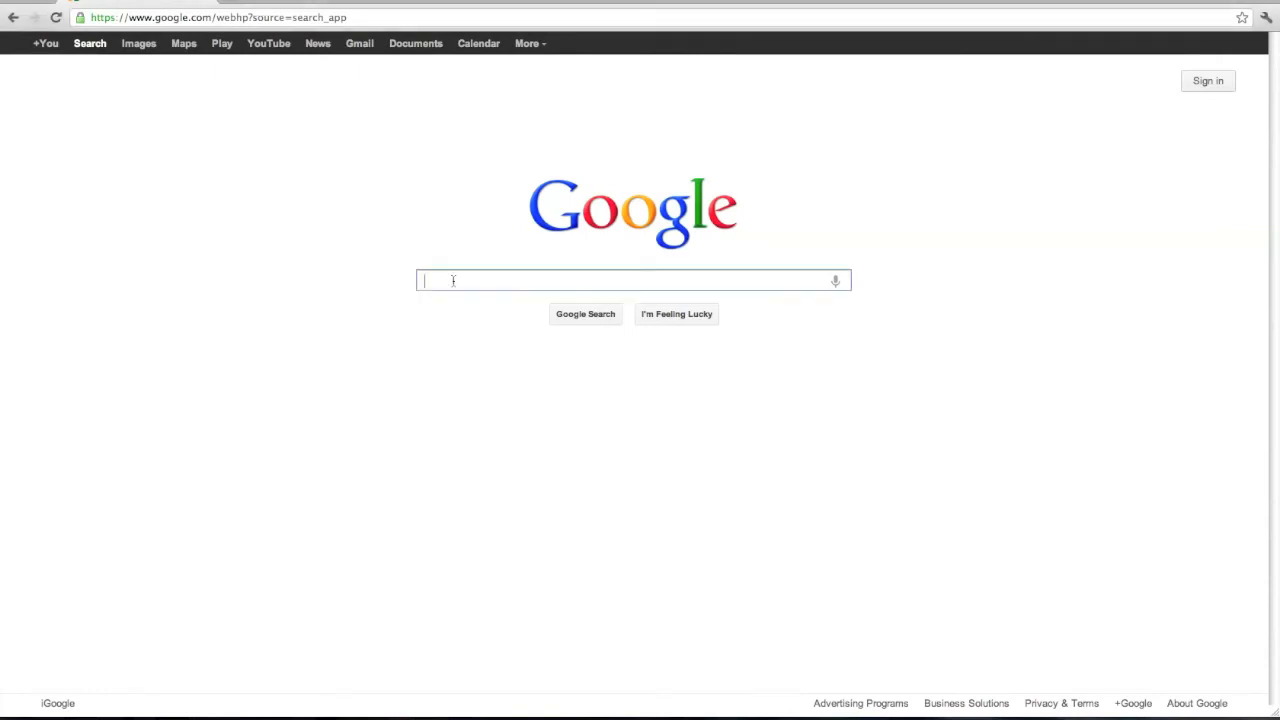
# Search Google for 'dropbox' and open the Dropbox website from the results.
pyautogui.write('dropbox')
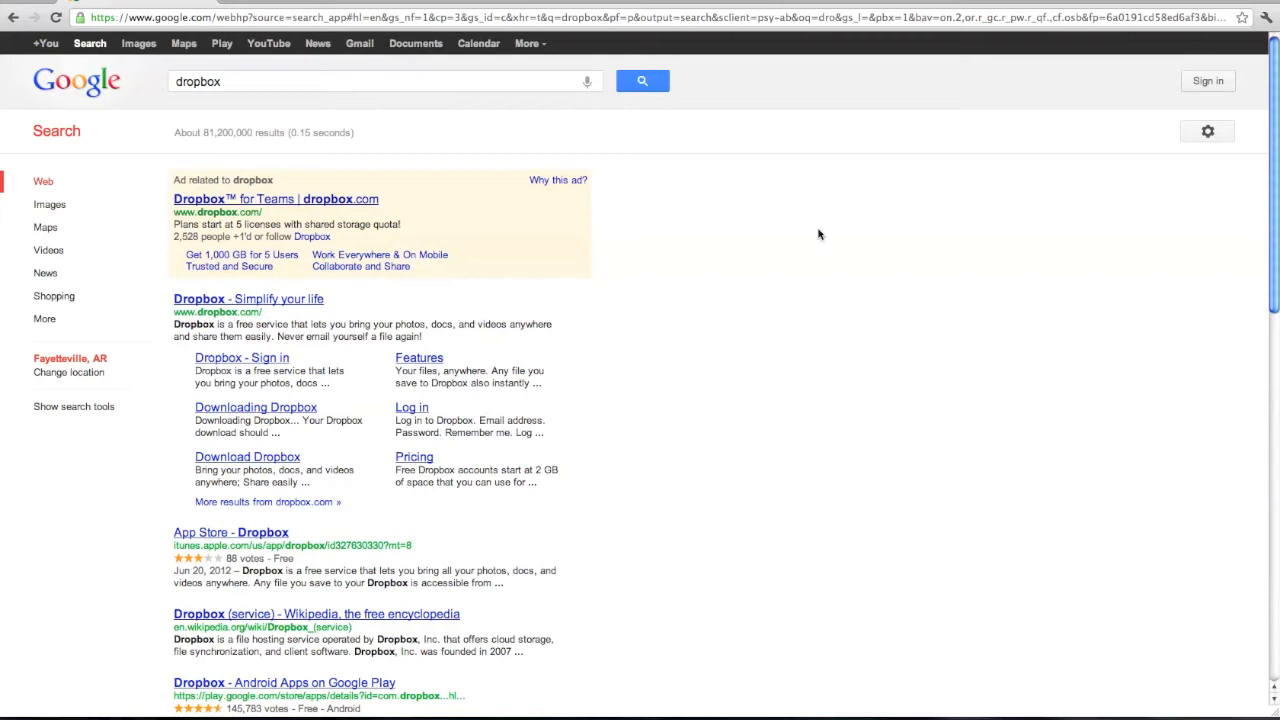
pyautogui.click(248, 298)
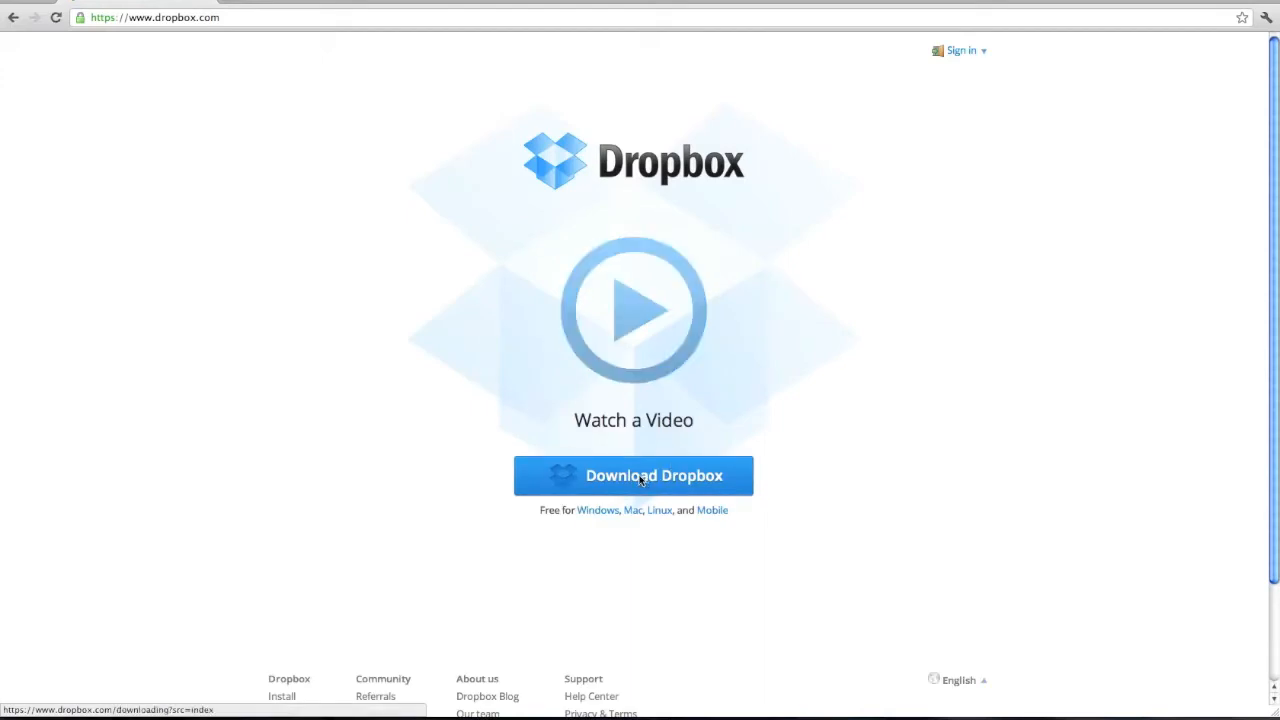
# Start the Dropbox download from the Dropbox home page.
pyautogui.click(632, 476)
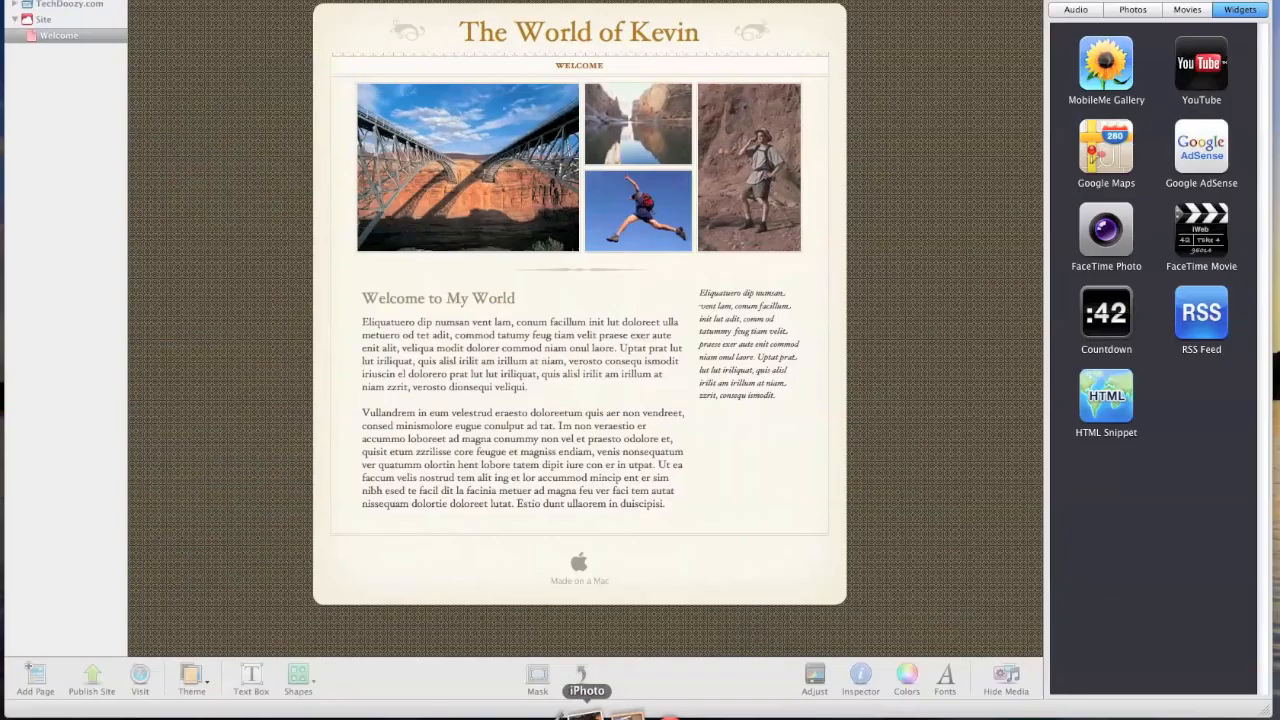
# Replace the page title 'The World of Kevin' with 'Free Website' and begin editing the heading.
pyautogui.click(578, 32)
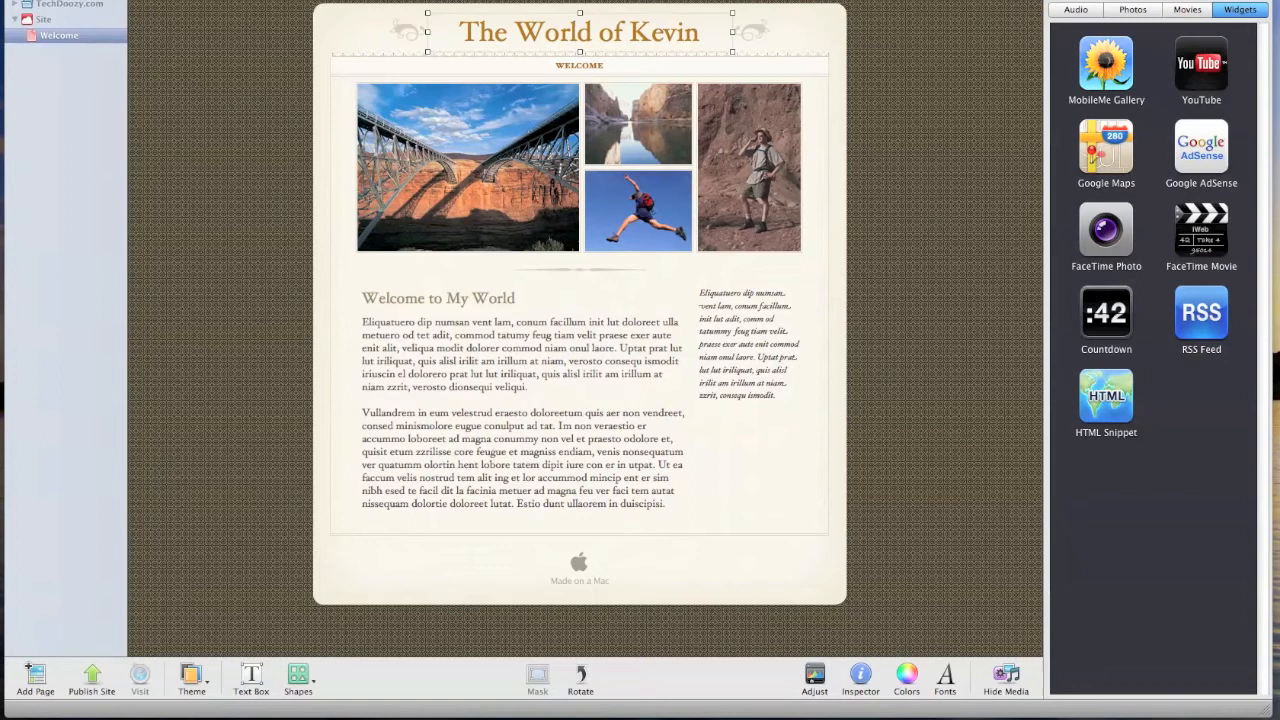
pyautogui.tripleClick(578, 32)
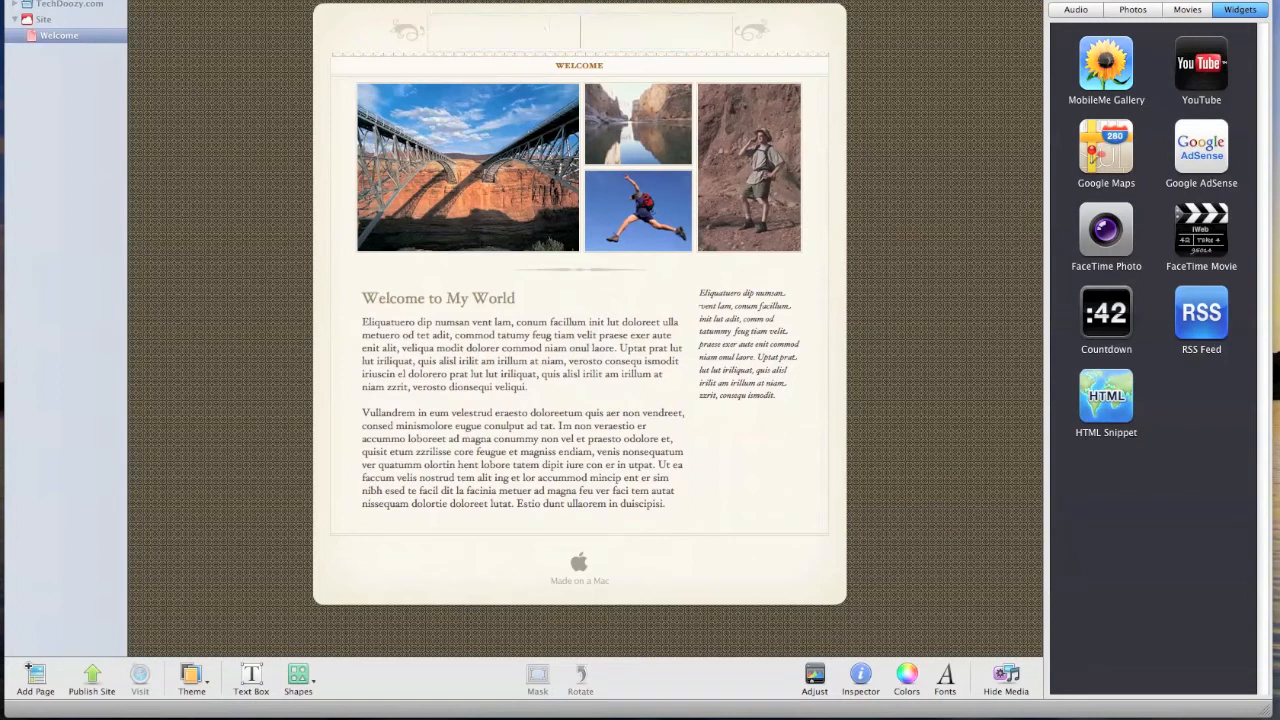
pyautogui.write('Th')
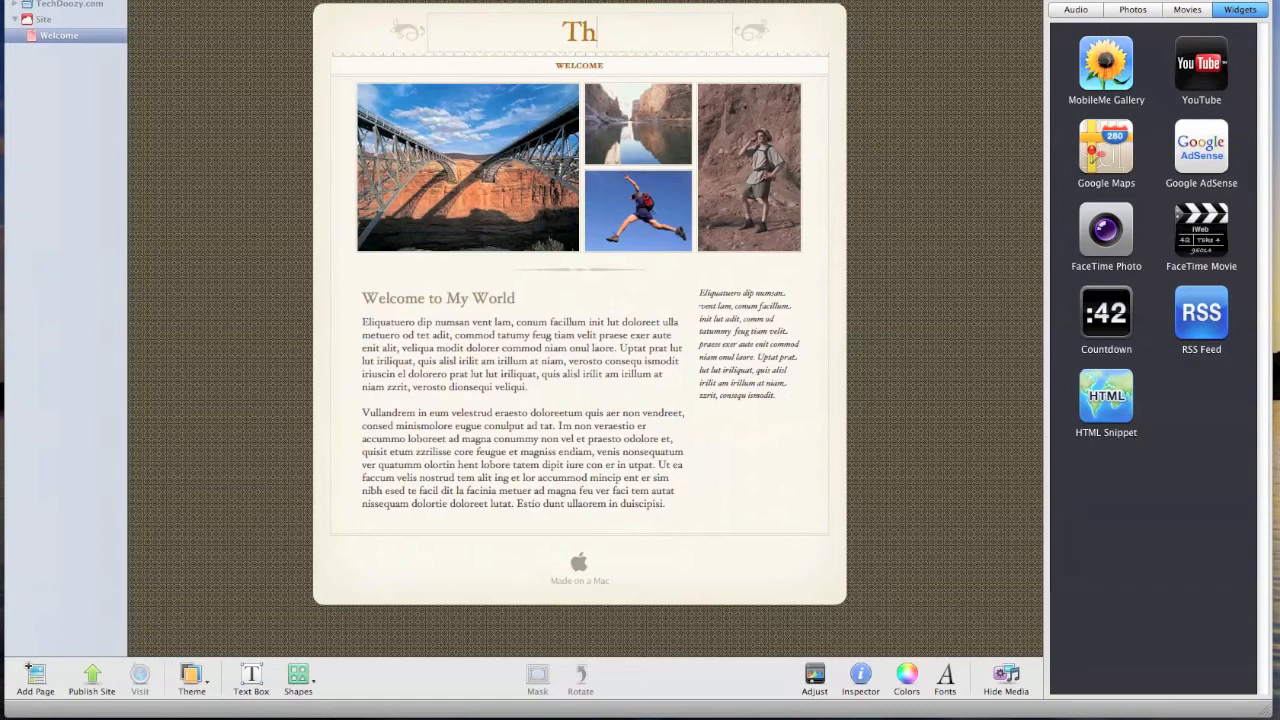
pyautogui.write('Free')
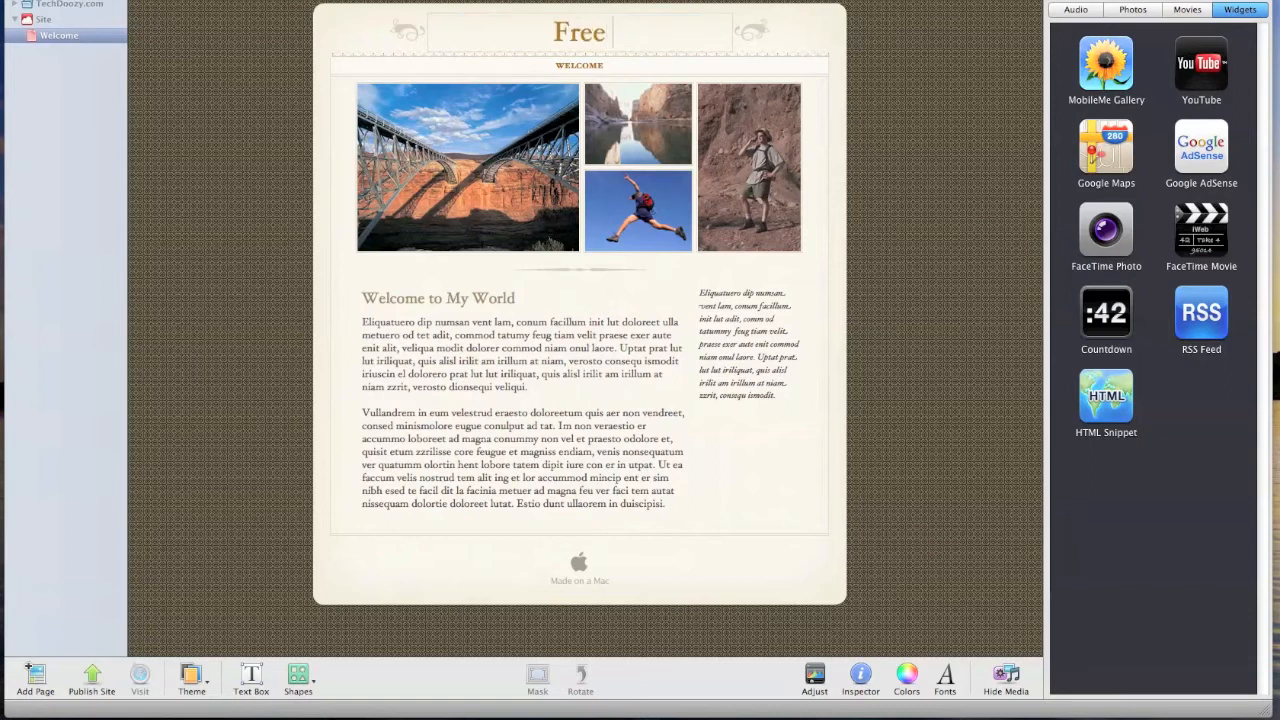
pyautogui.write('Website')
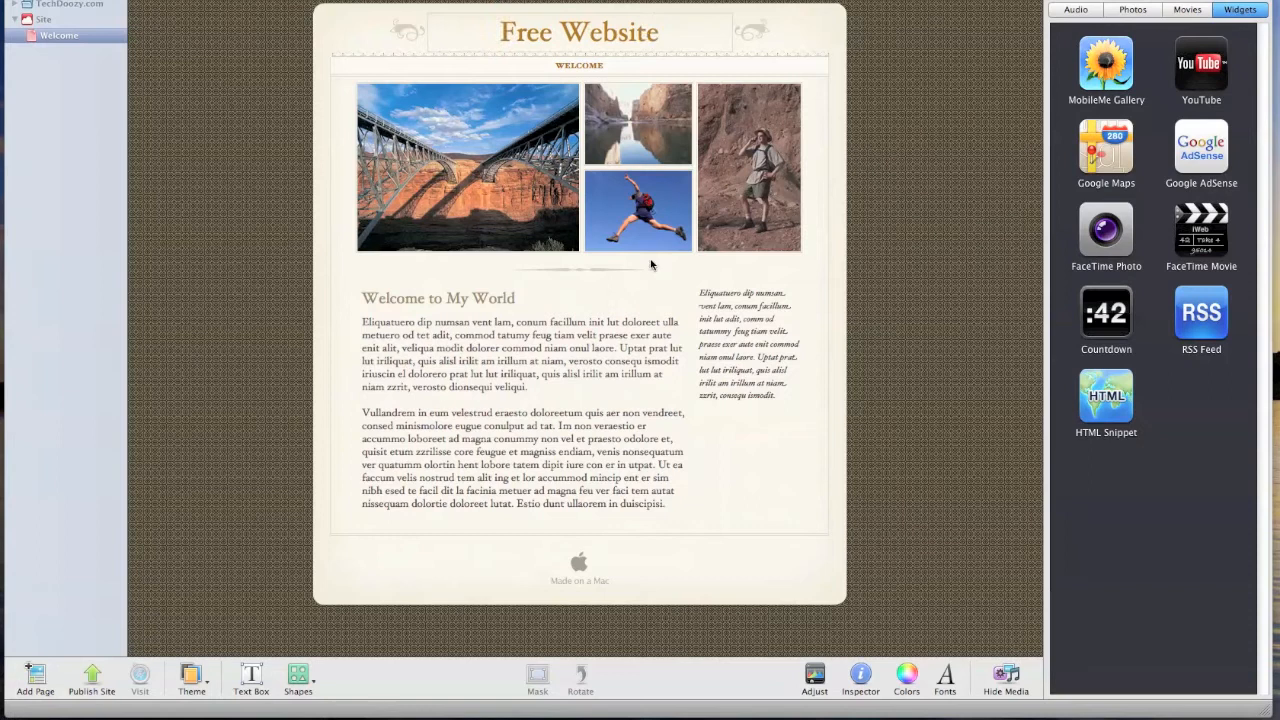
pyautogui.click(436, 298)
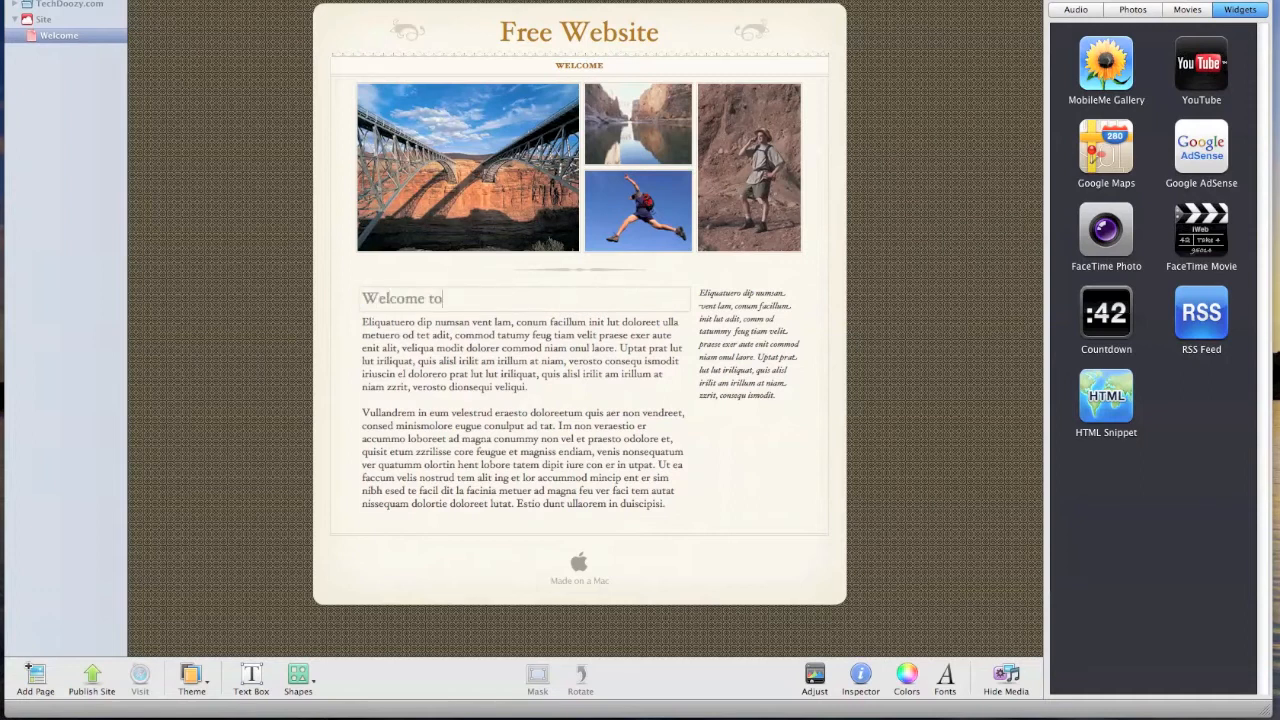
# Rewrite the heading as 'Welcome to TechDoozy.com's free website!'.
pyautogui.write('TechD')
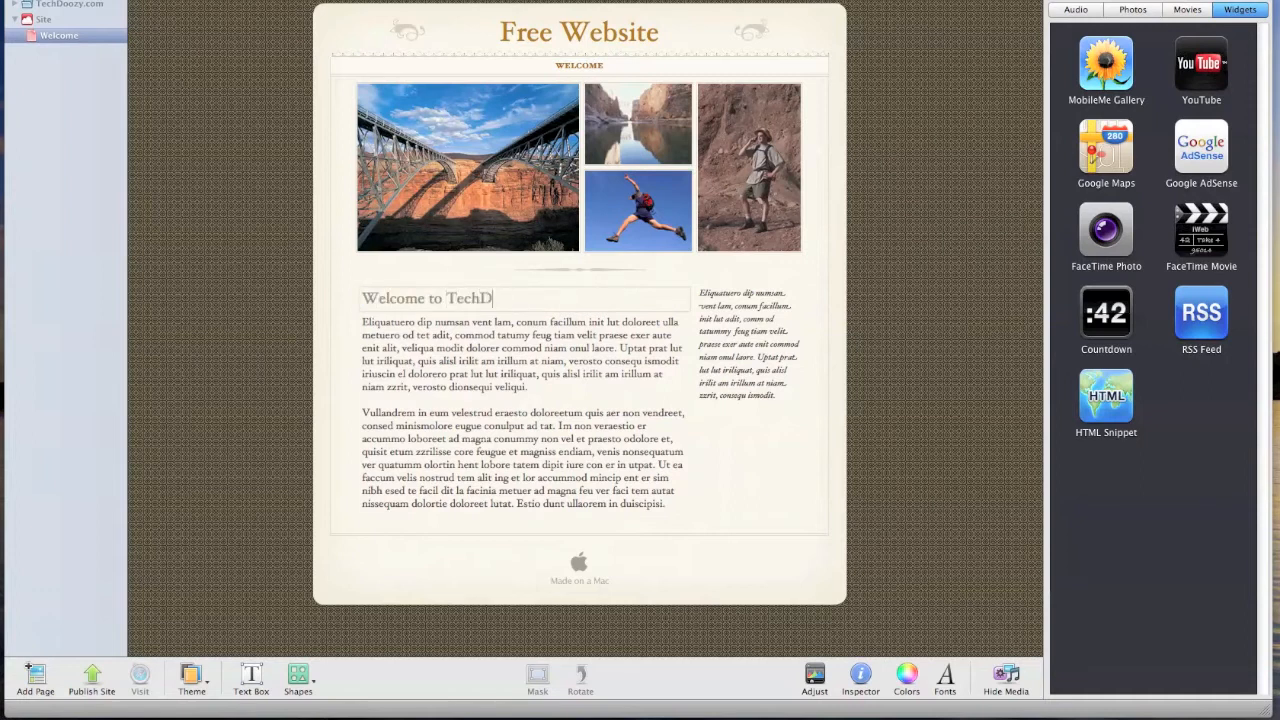
pyautogui.write('oozy.')
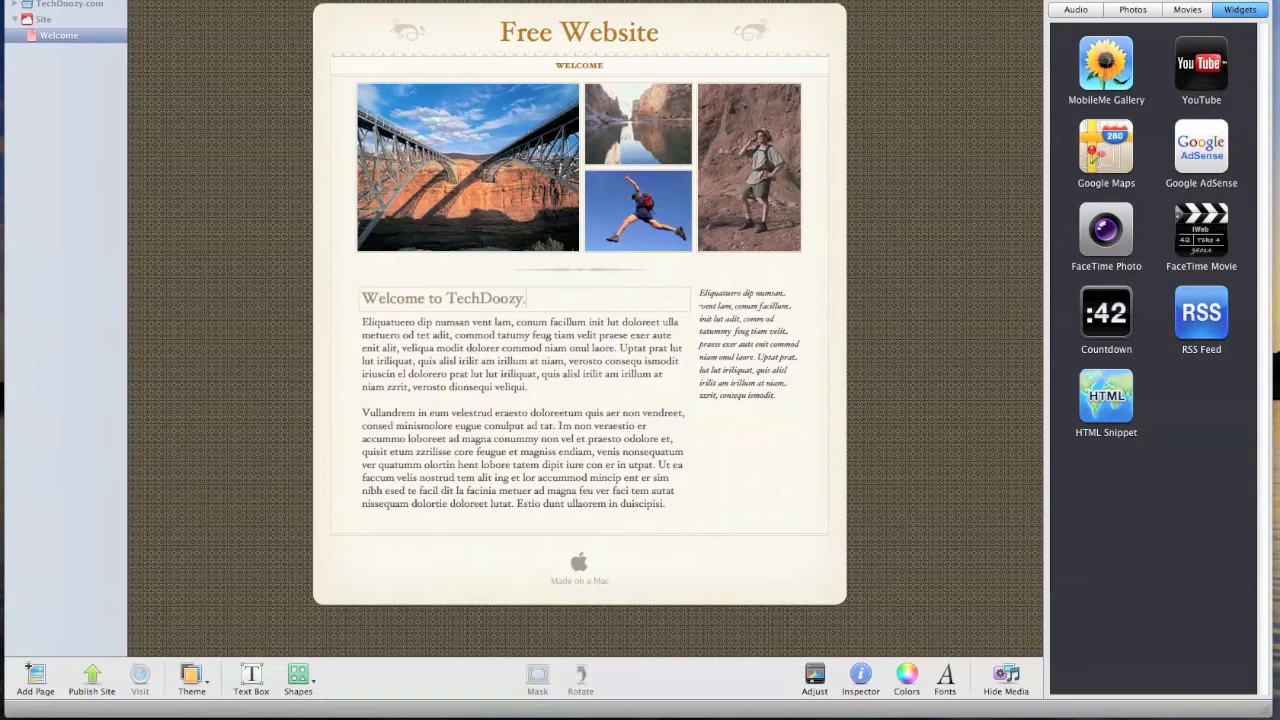
pyautogui.write(".com's")
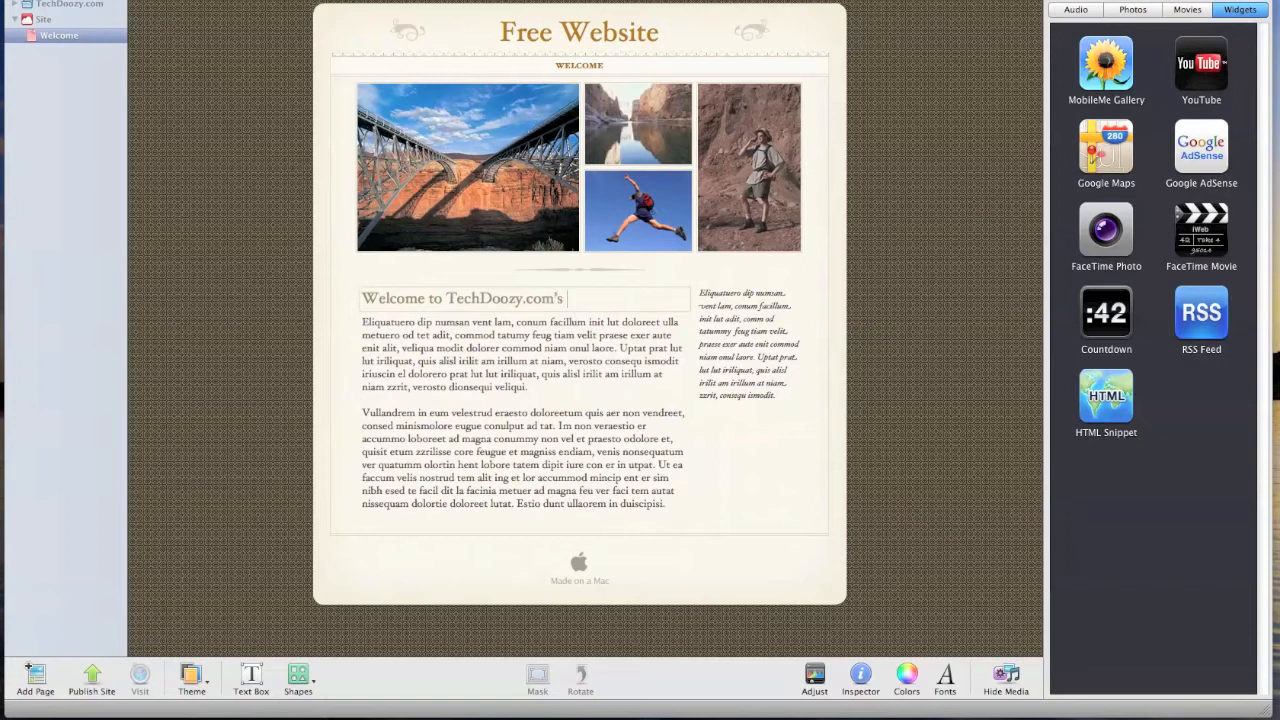
pyautogui.write('free')
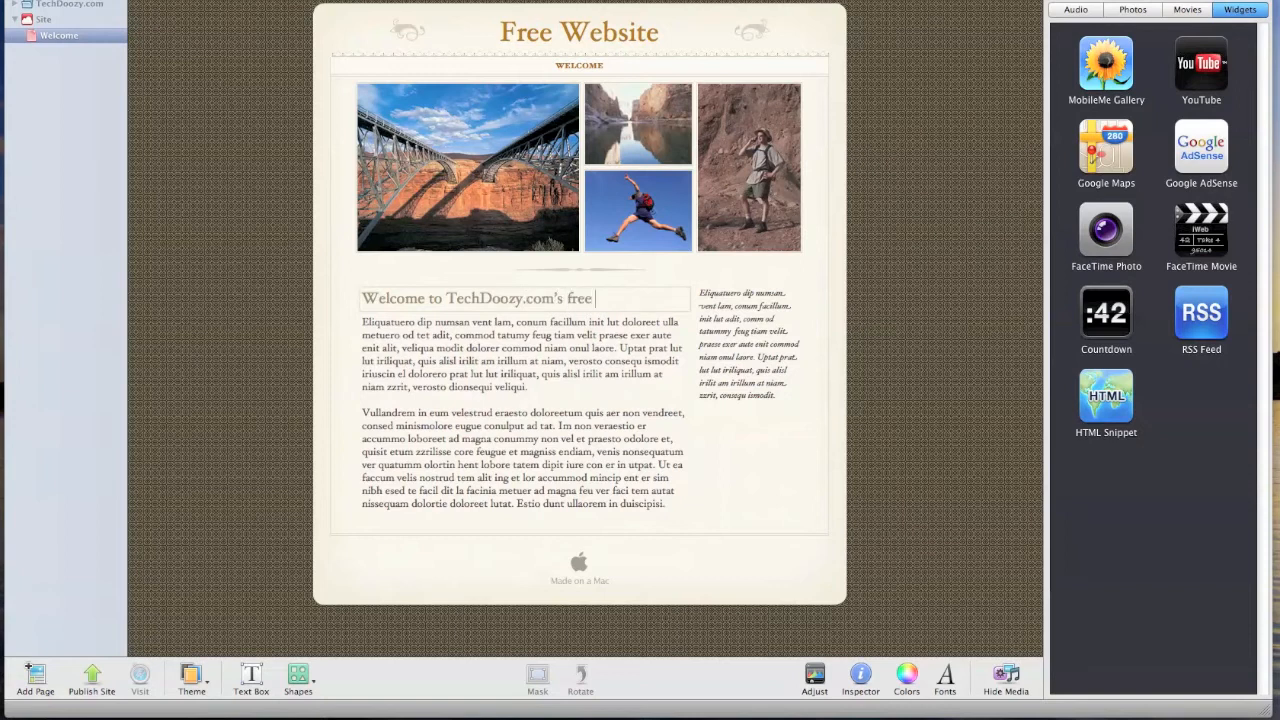
pyautogui.write('website!')
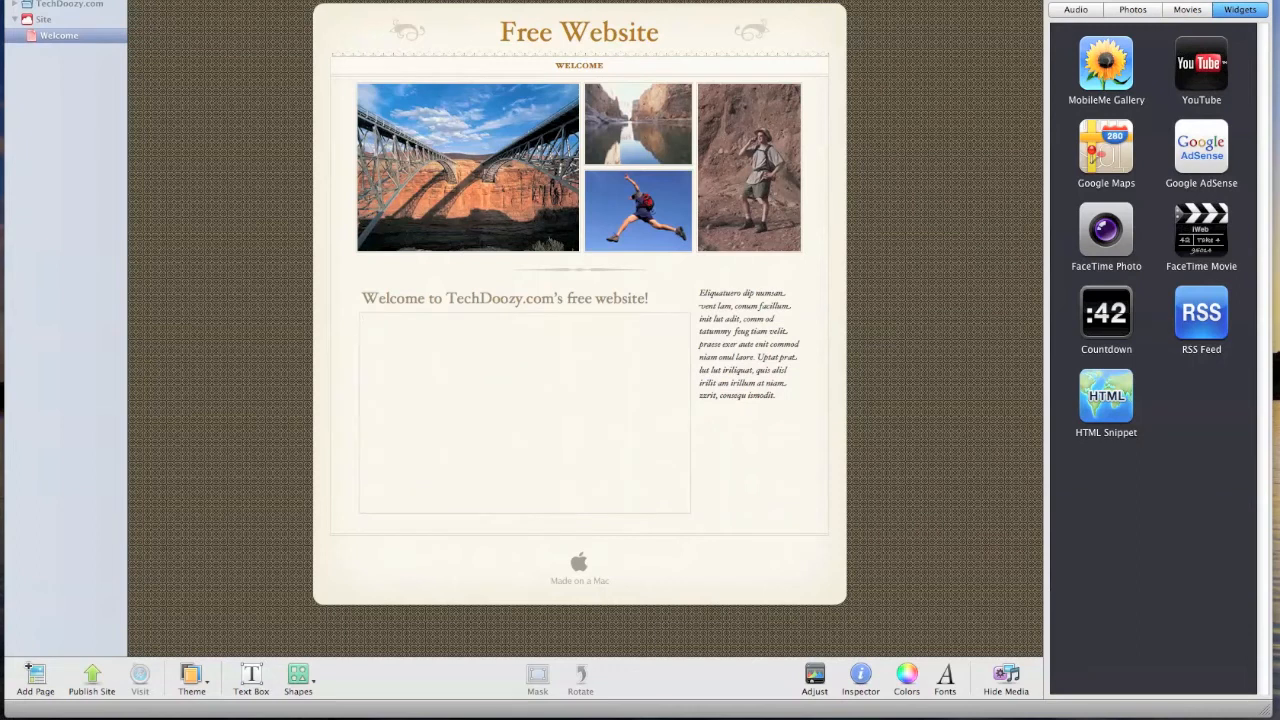
# Set the body text to 'Welcome', the side note to 'Blank', and remove the photo collage.
pyautogui.write('Welcome')
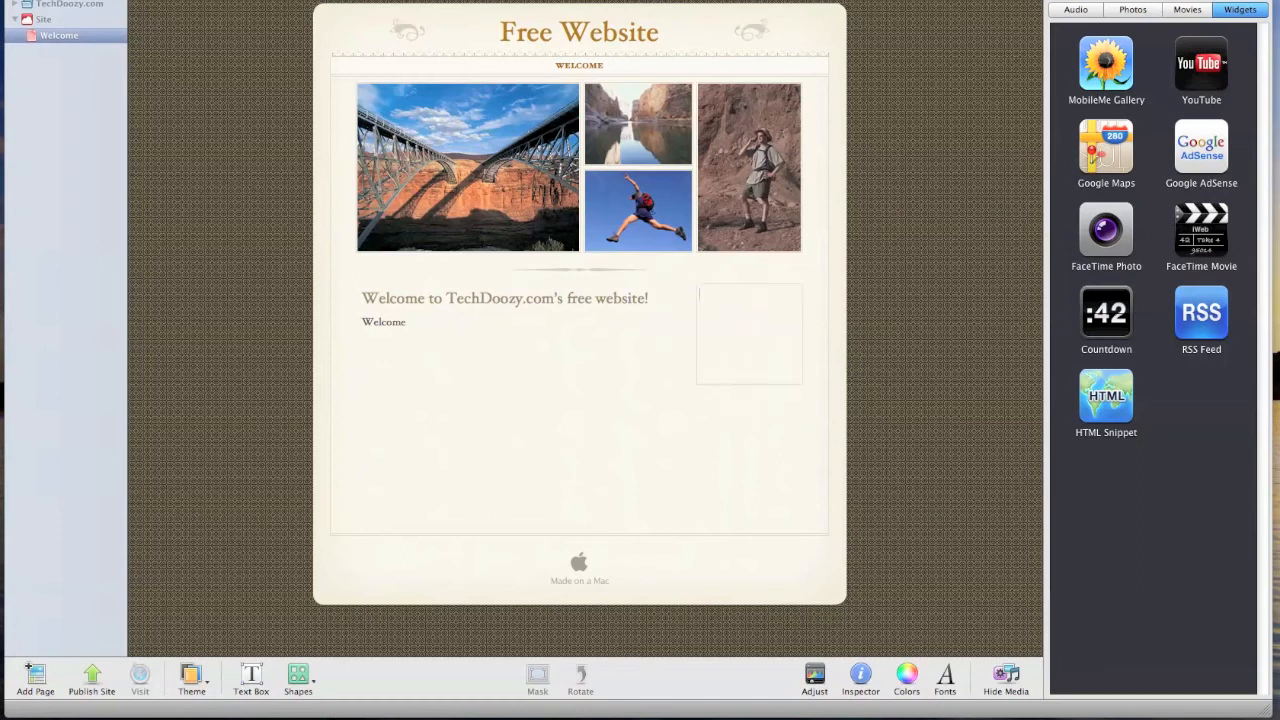
pyautogui.write('Blank')
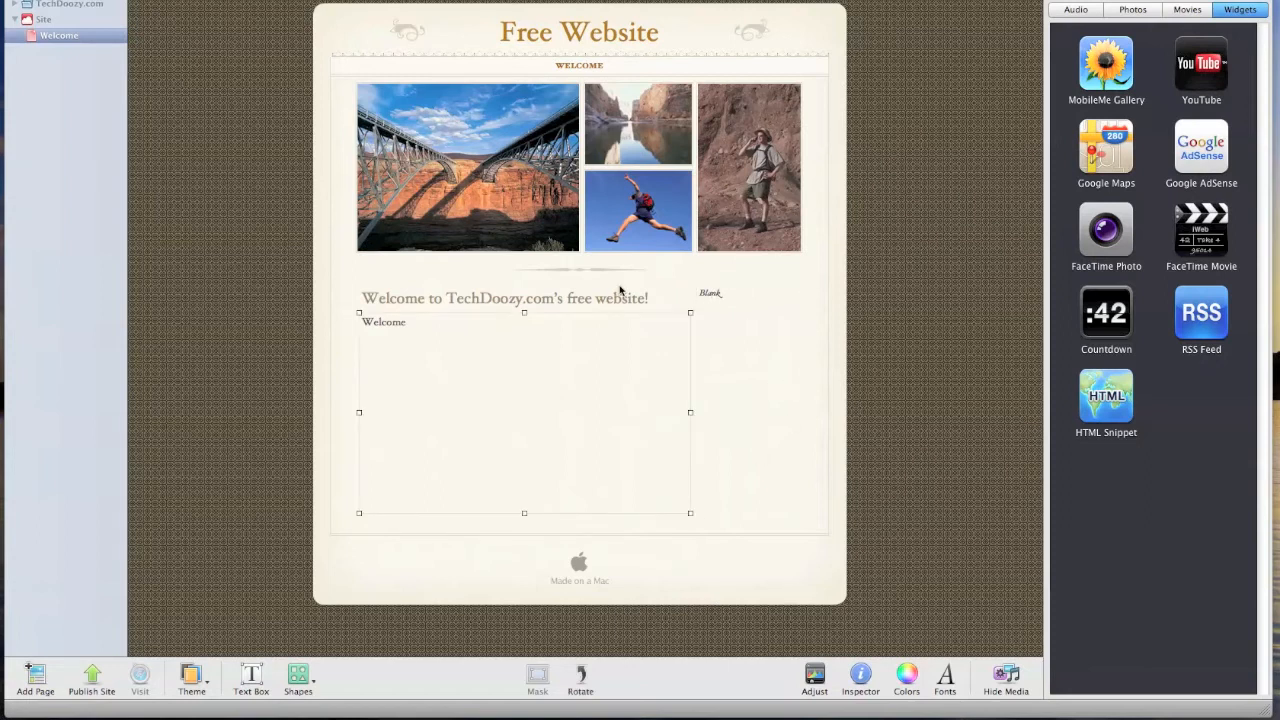
pyautogui.click(638, 124)
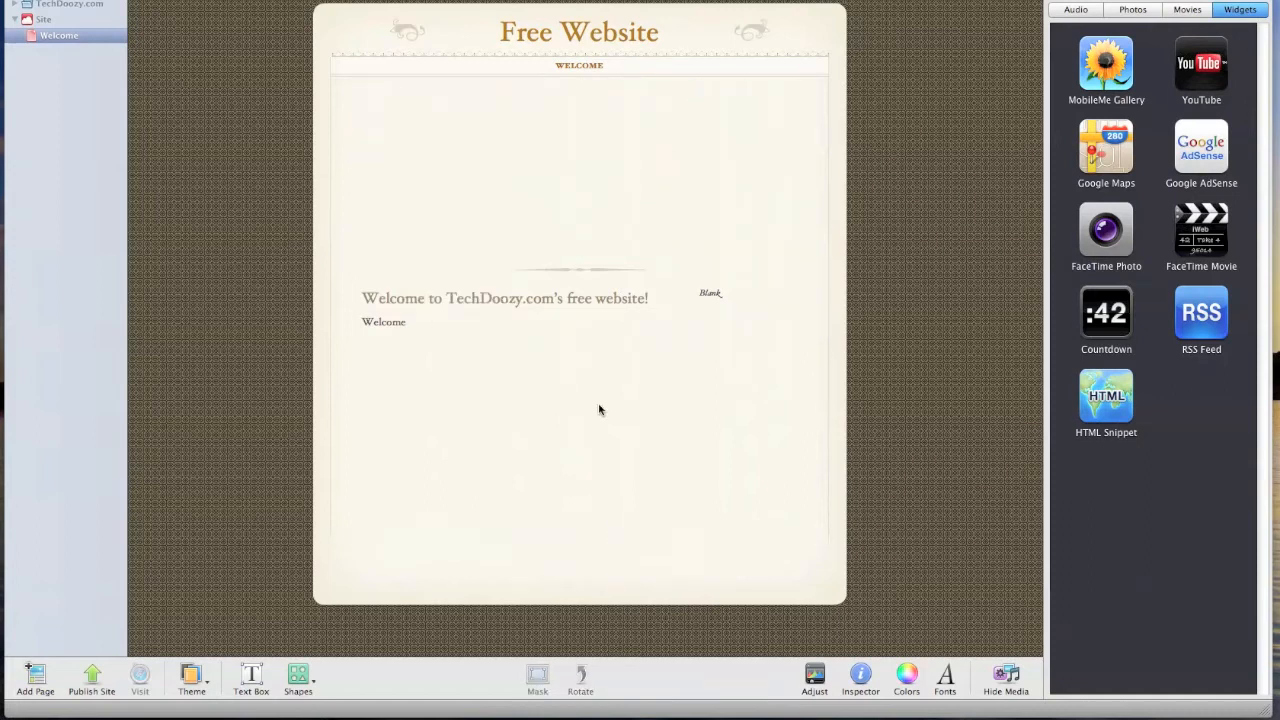
pyautogui.moveTo(594, 300)
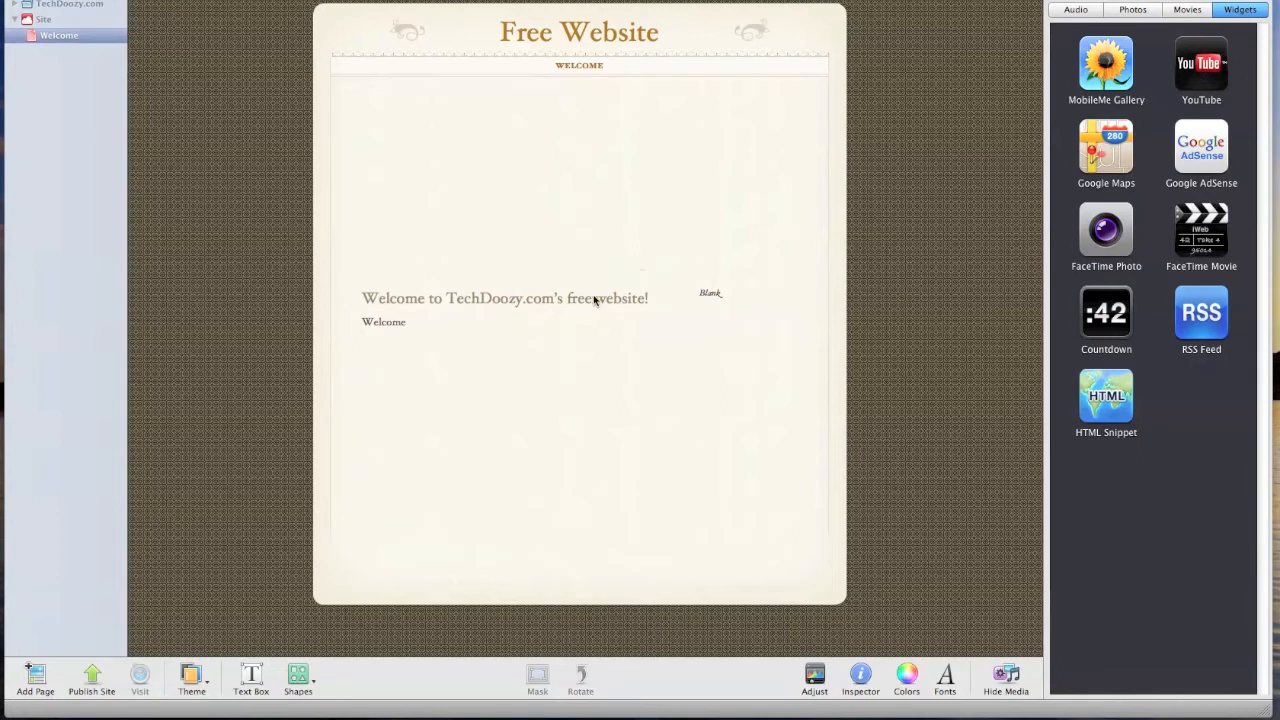
# Move the heading up near the page top and the Blank note under the Welcome text.
pyautogui.moveTo(504, 298); pyautogui.dragTo(504, 98)
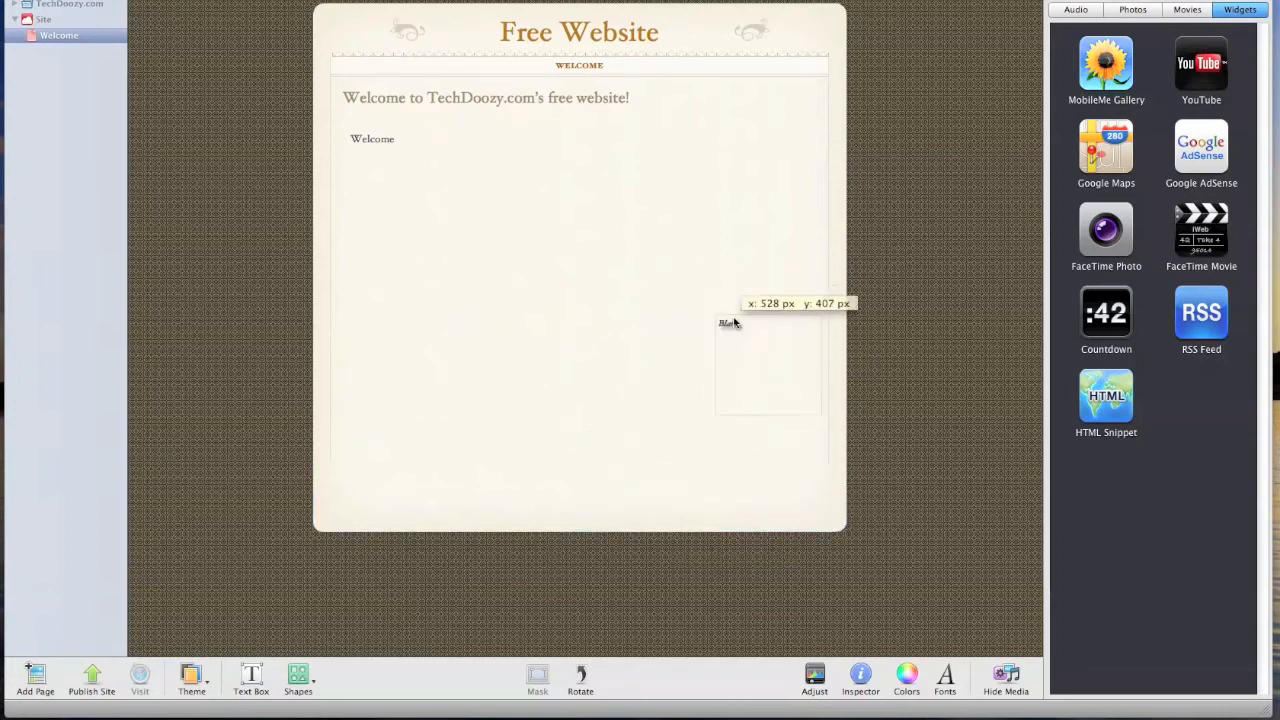
pyautogui.moveTo(728, 322); pyautogui.dragTo(656, 442)
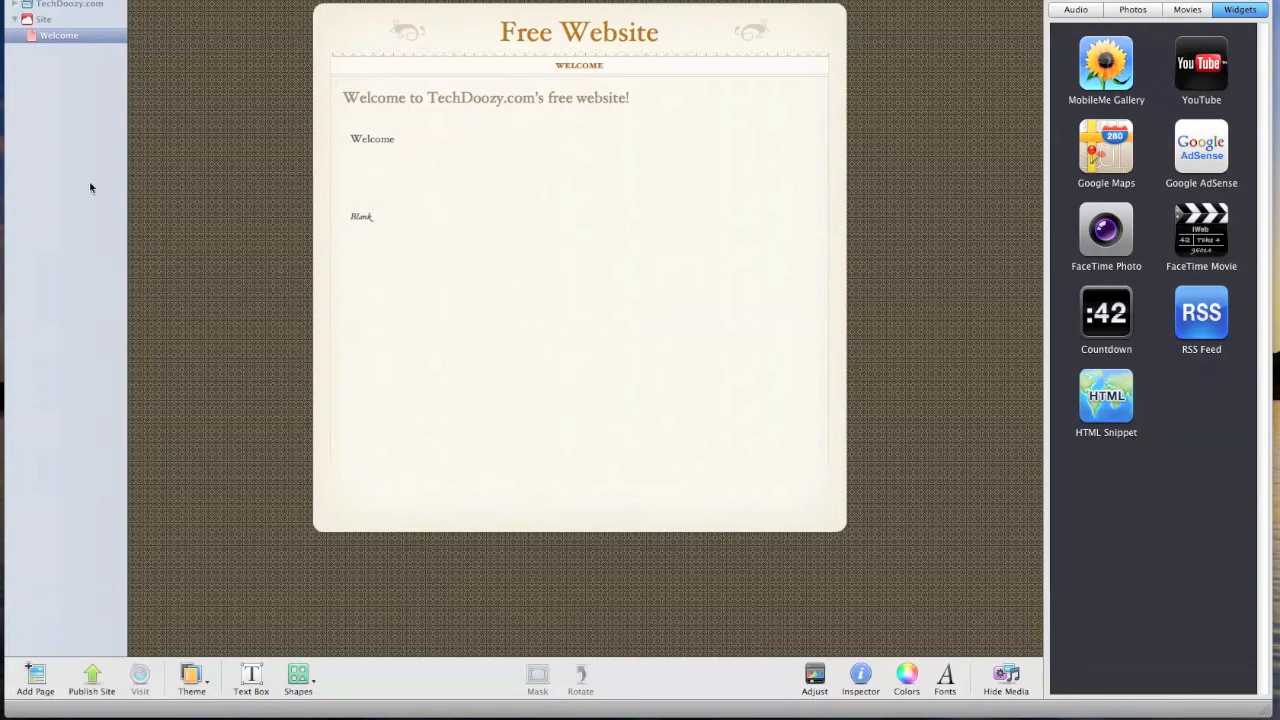
# Set the TechDoozy.com site to publish to a Local Folder and name it 'Test'.
pyautogui.click(44, 20)
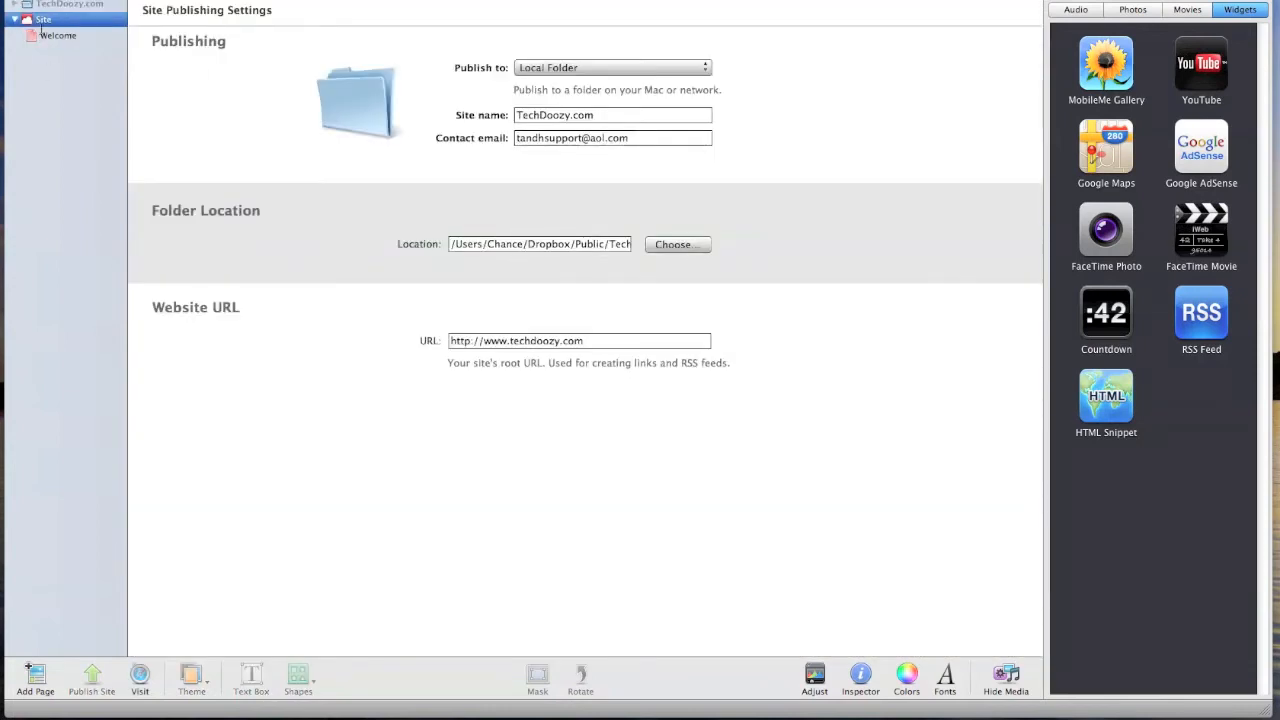
pyautogui.click(612, 68)
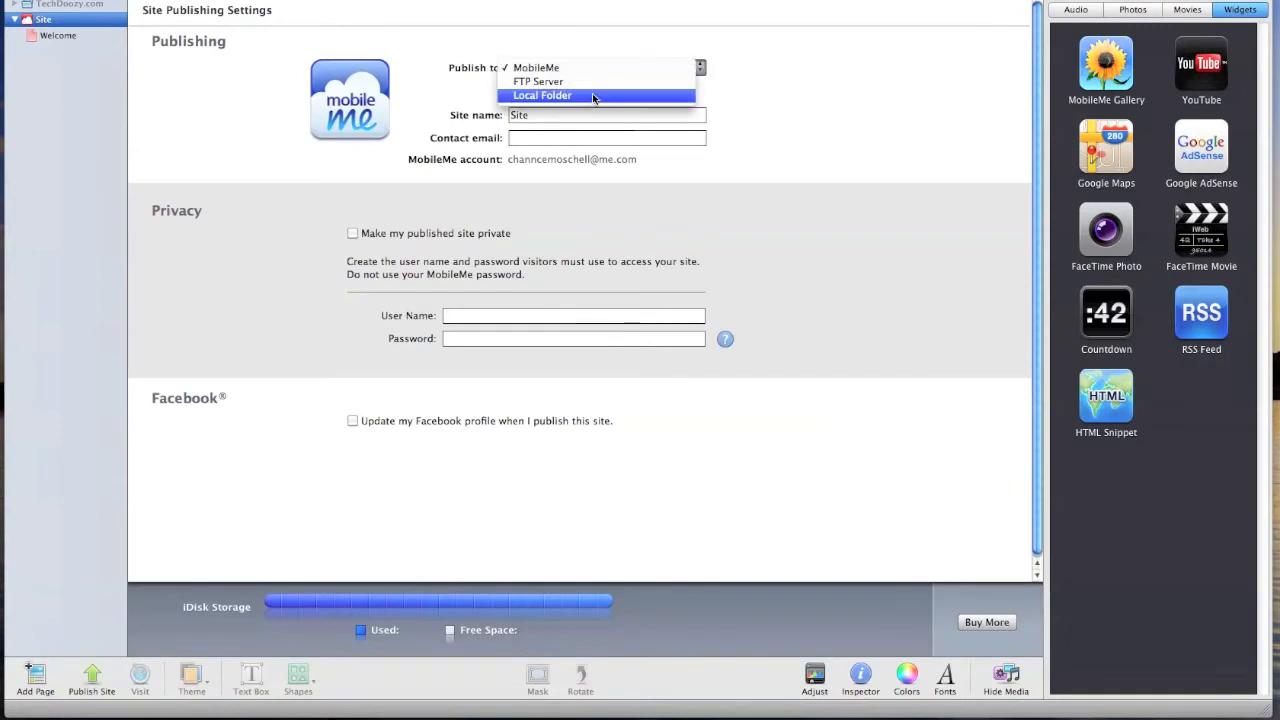
pyautogui.moveTo(556, 96)
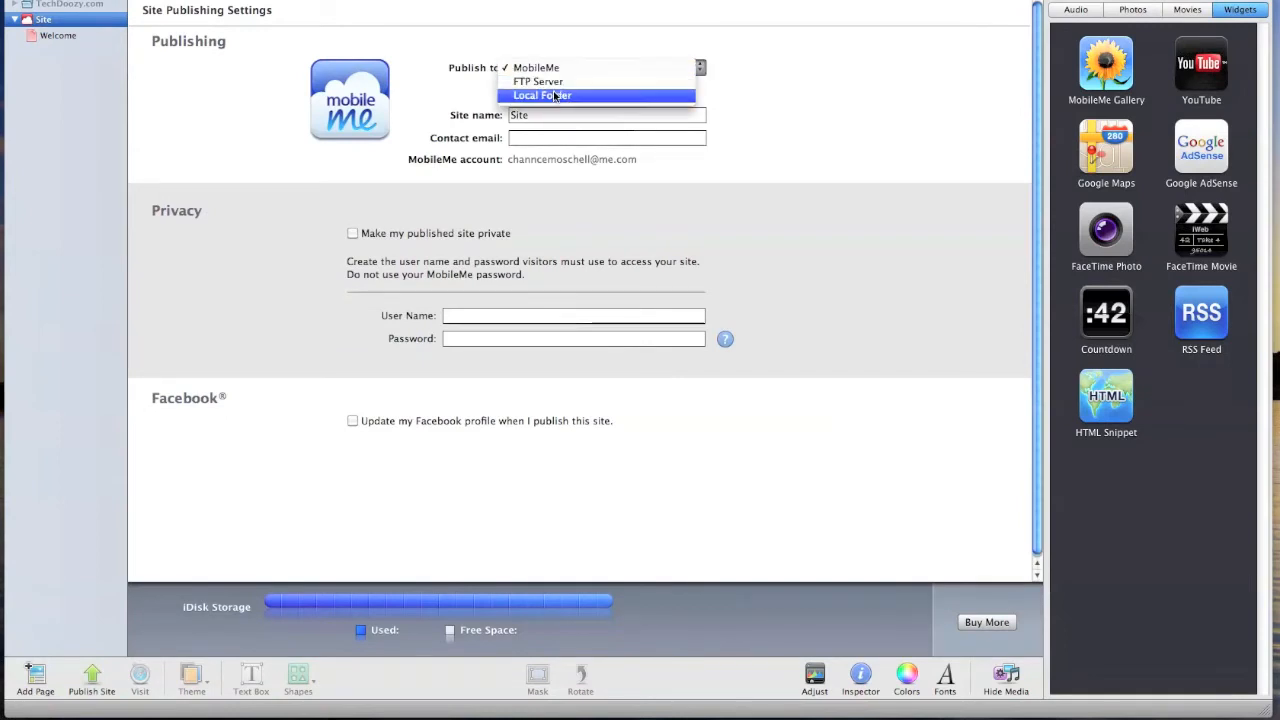
pyautogui.click(542, 96)
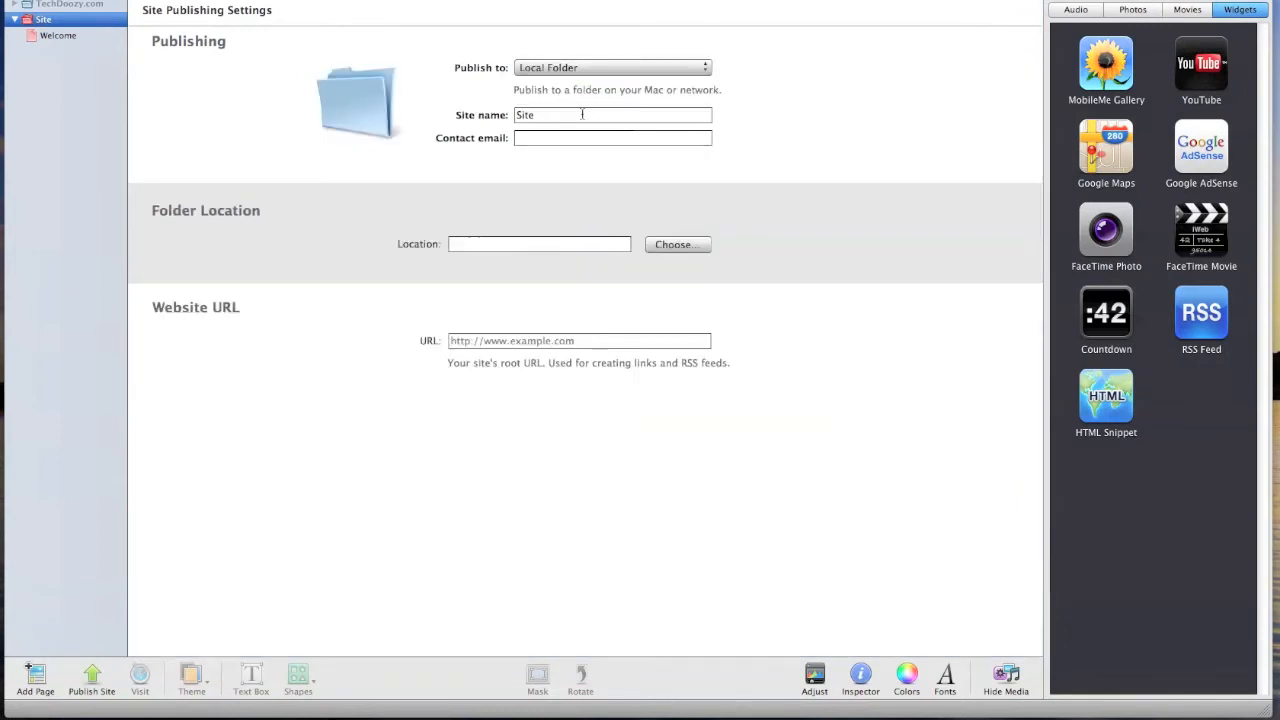
pyautogui.write('Test')
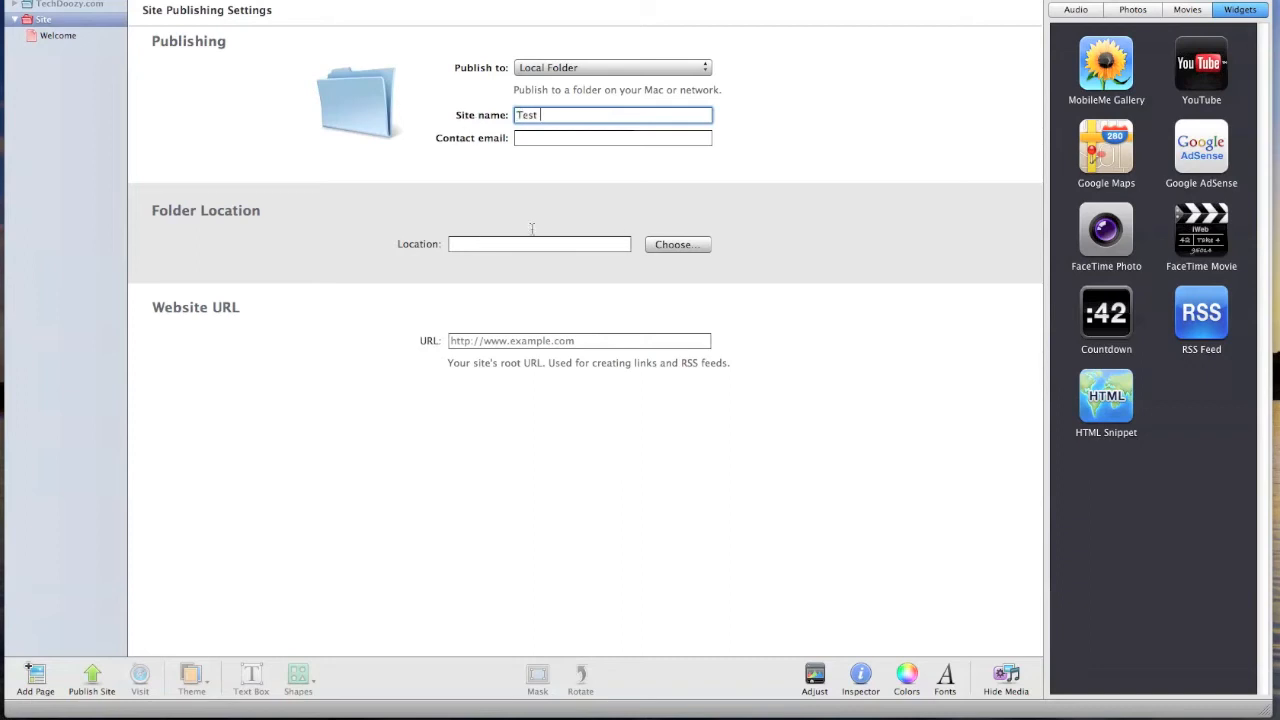
pyautogui.click(676, 244)
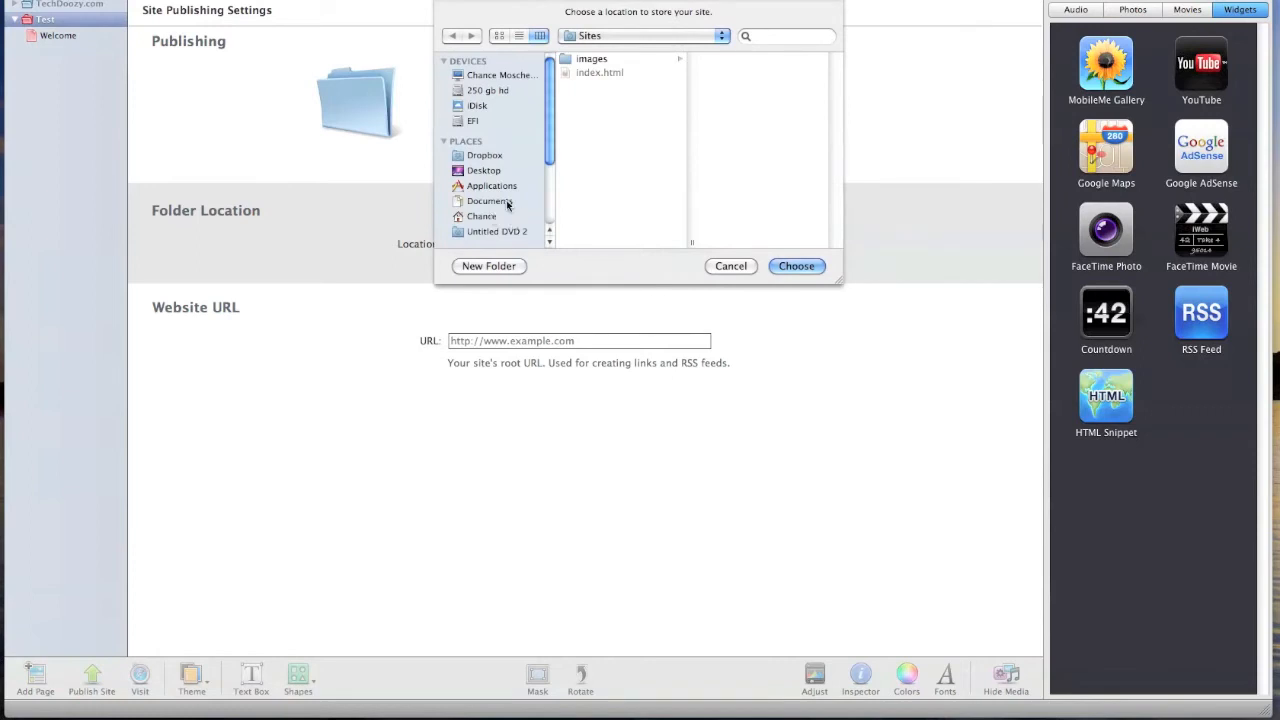
# Create a 'Test' folder inside Dropbox's Public folder and choose it as the publishing location.
pyautogui.click(484, 156)
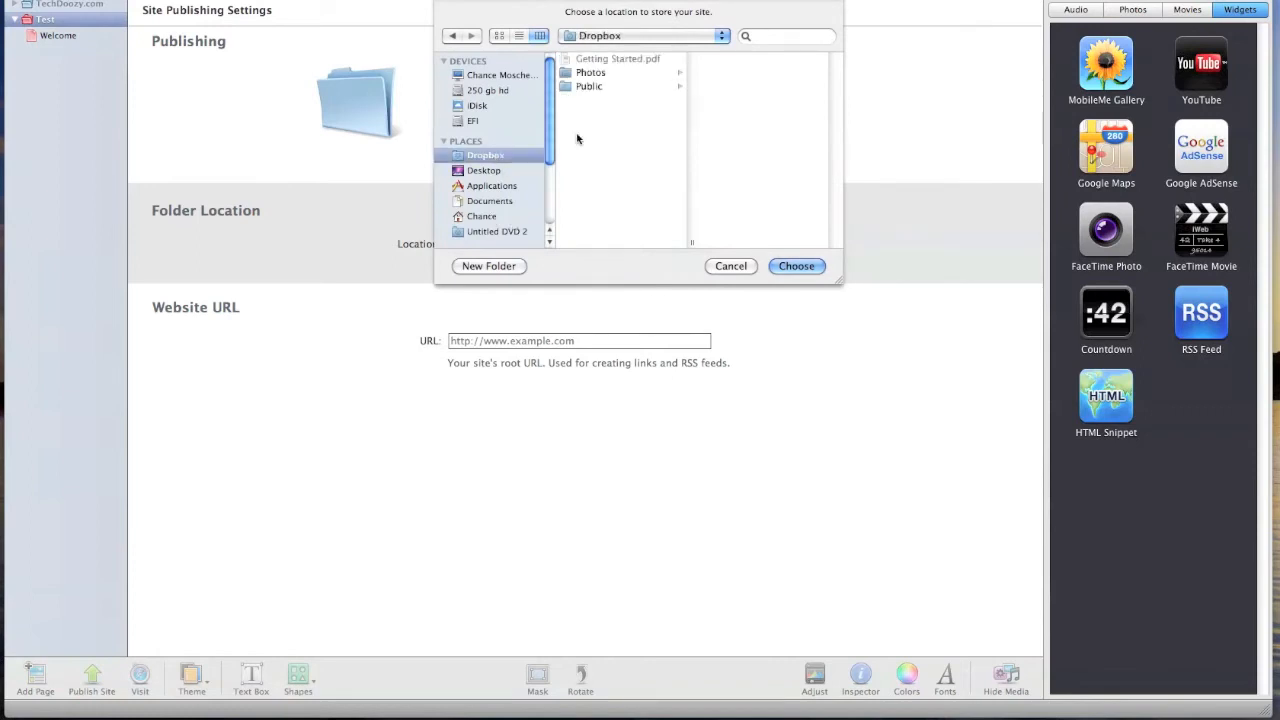
pyautogui.click(588, 86)
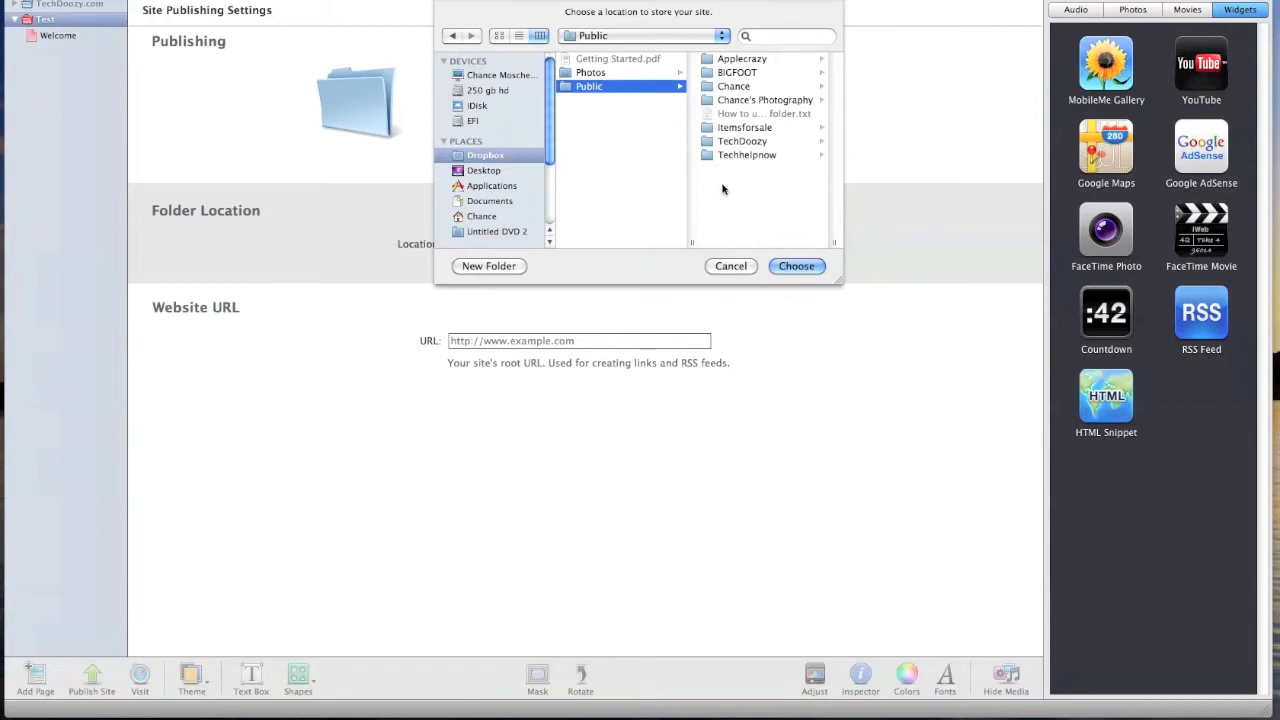
pyautogui.click(488, 266)
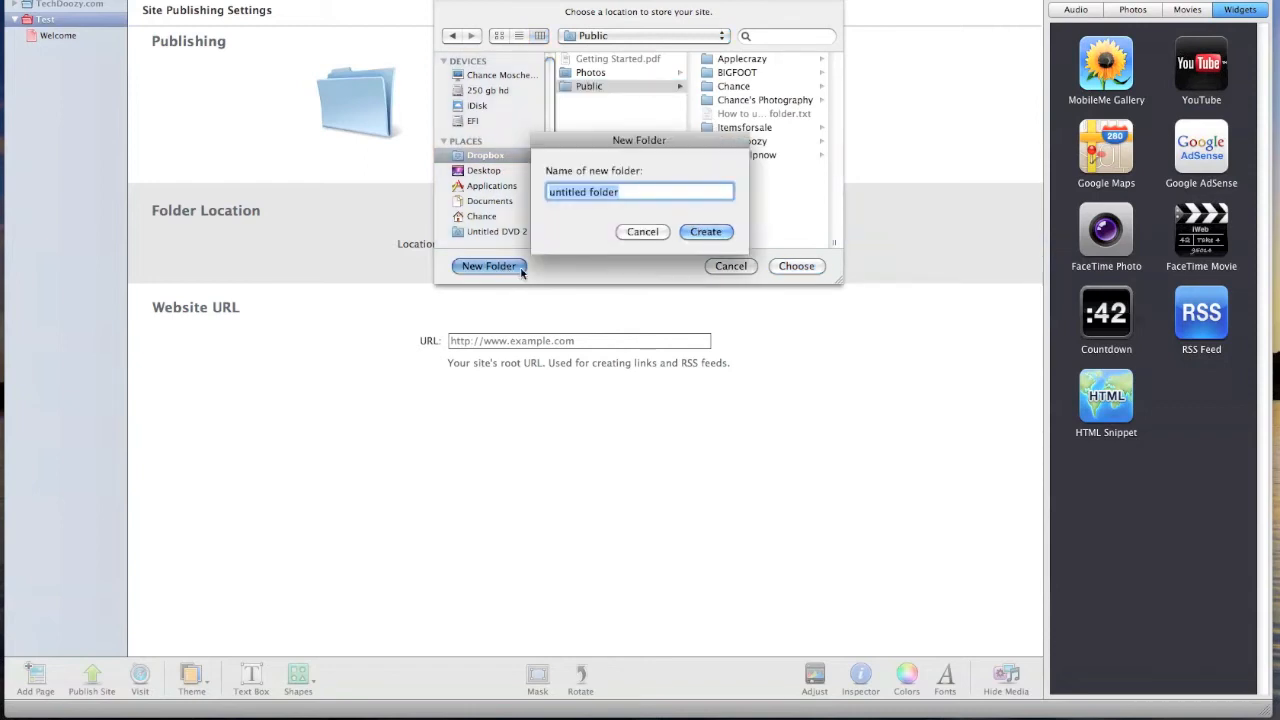
pyautogui.write('Test')
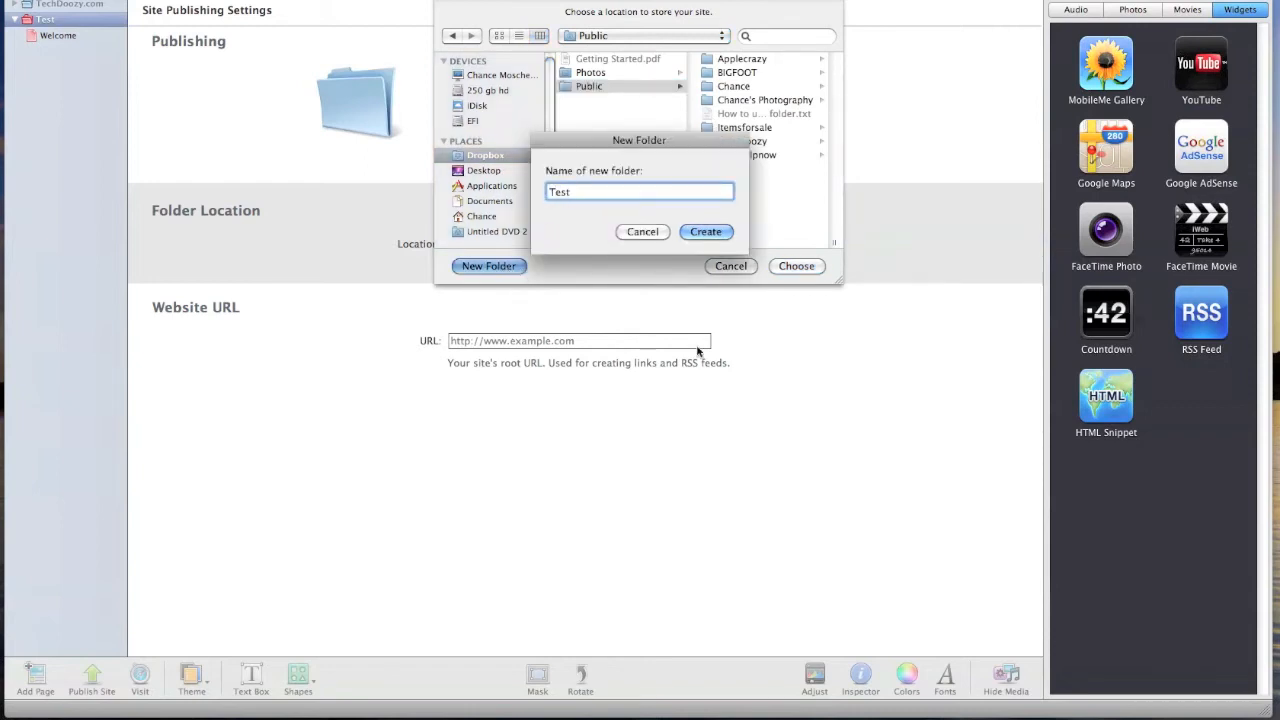
pyautogui.click(704, 232)
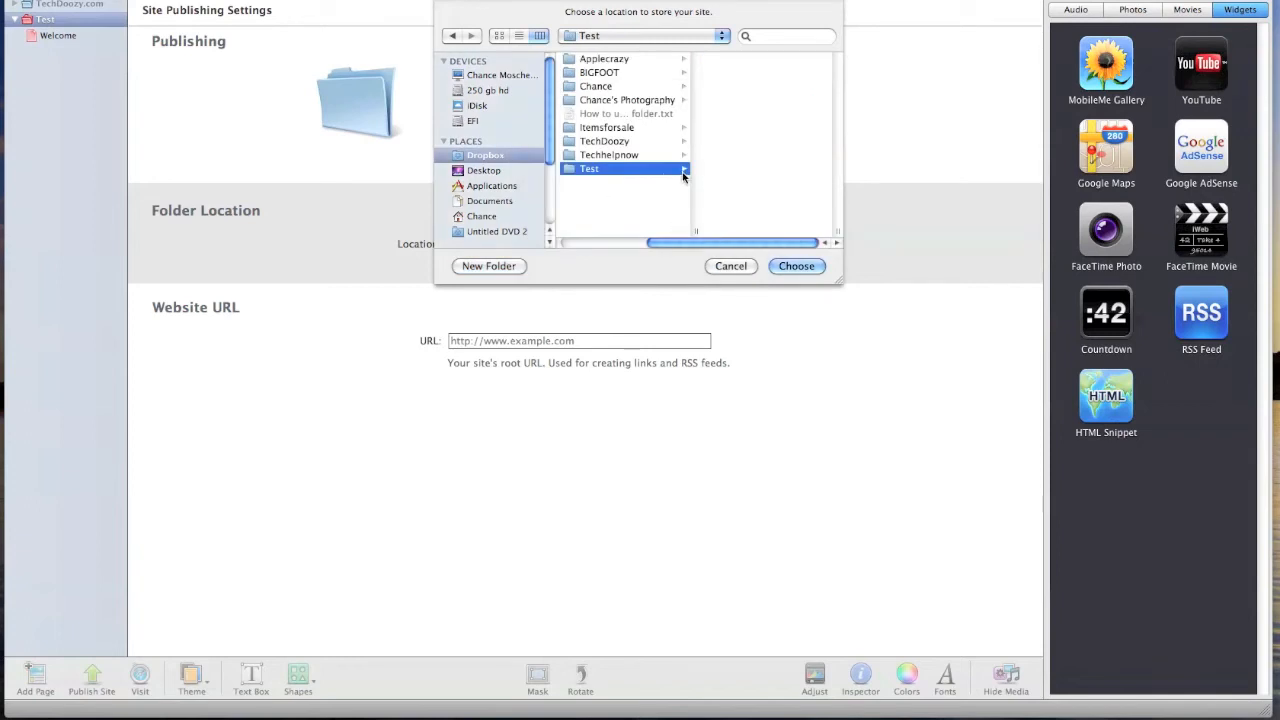
pyautogui.click(796, 264)
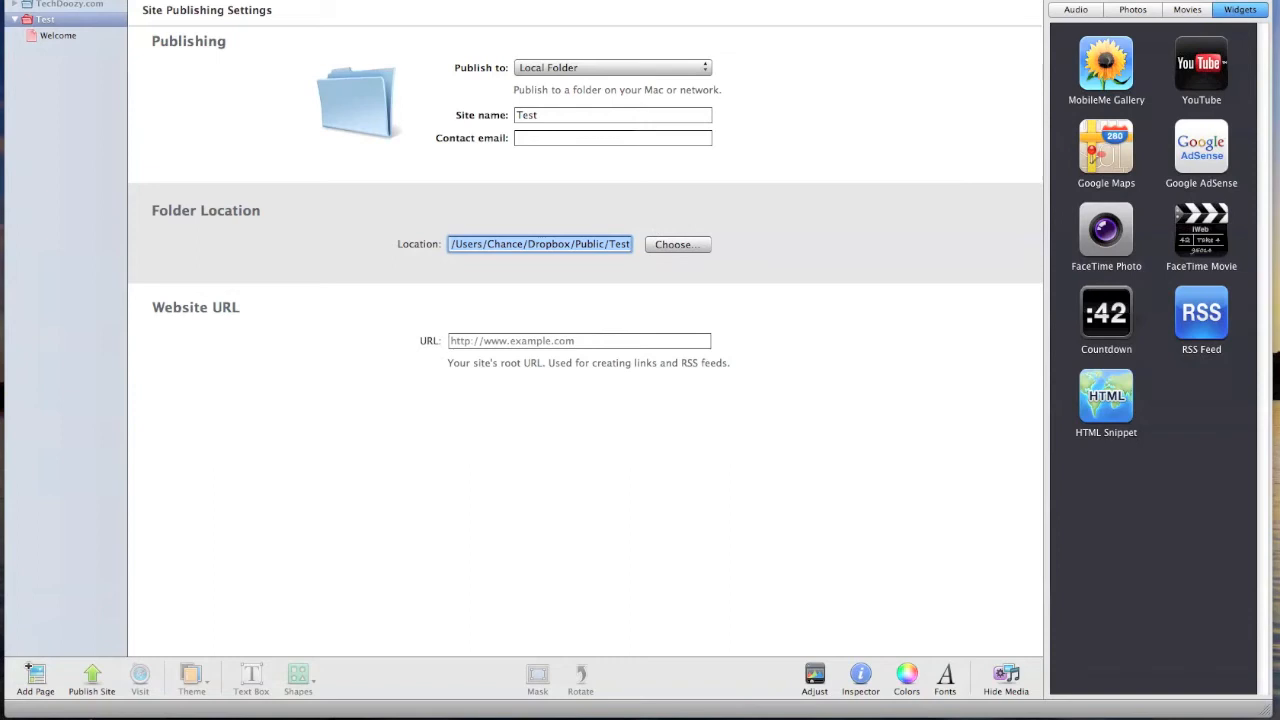
# Browse to Dropbox > Public > Test in Finder to confirm the folder exists.
pyautogui.click(676, 244)
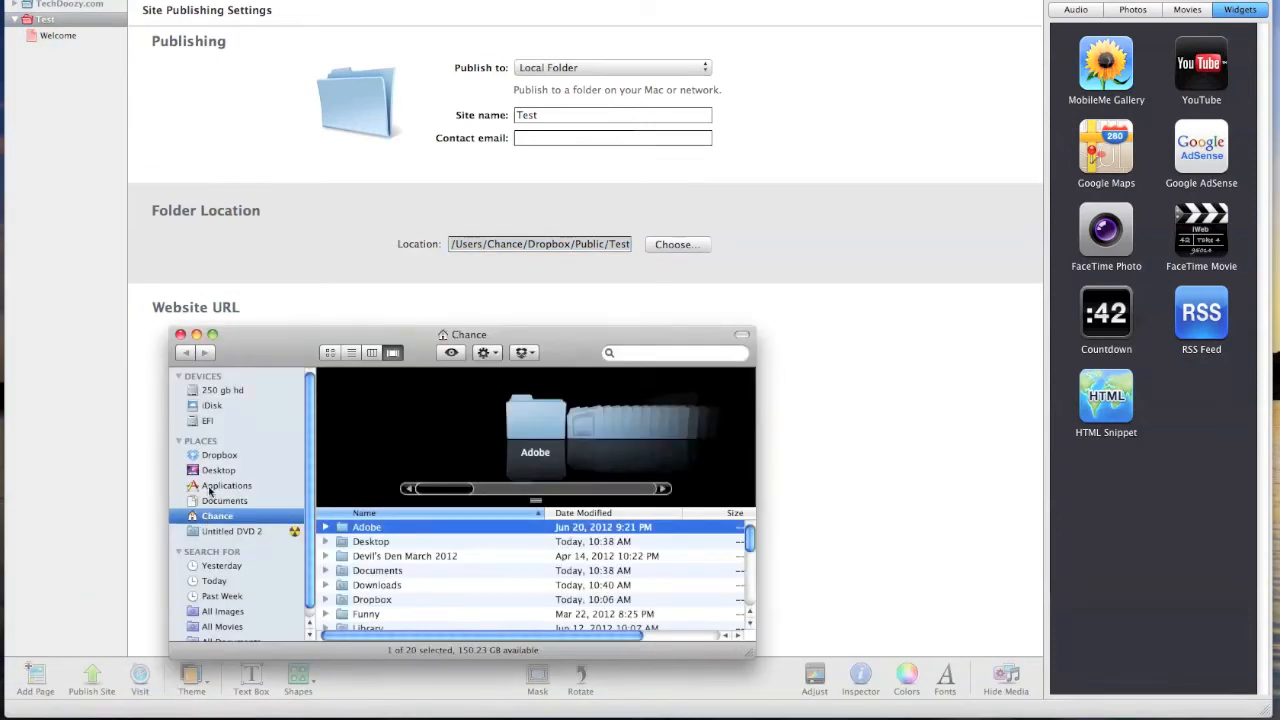
pyautogui.click(220, 454)
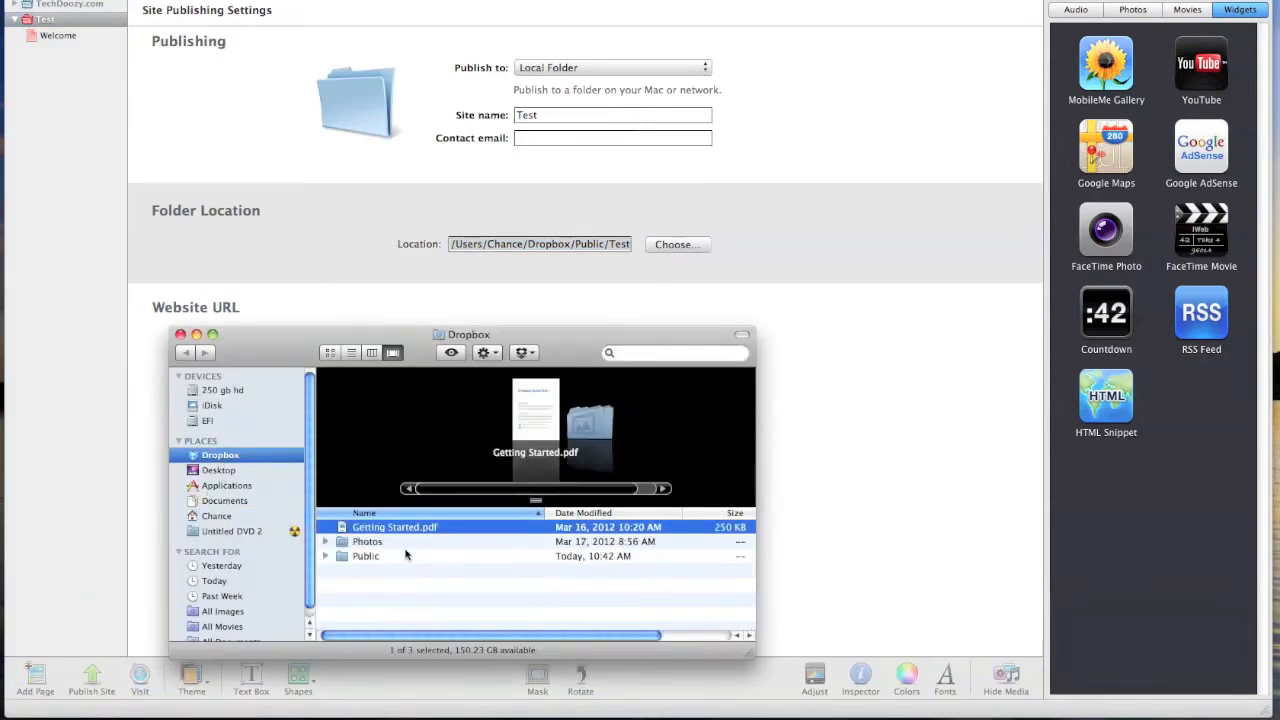
pyautogui.click(364, 556)
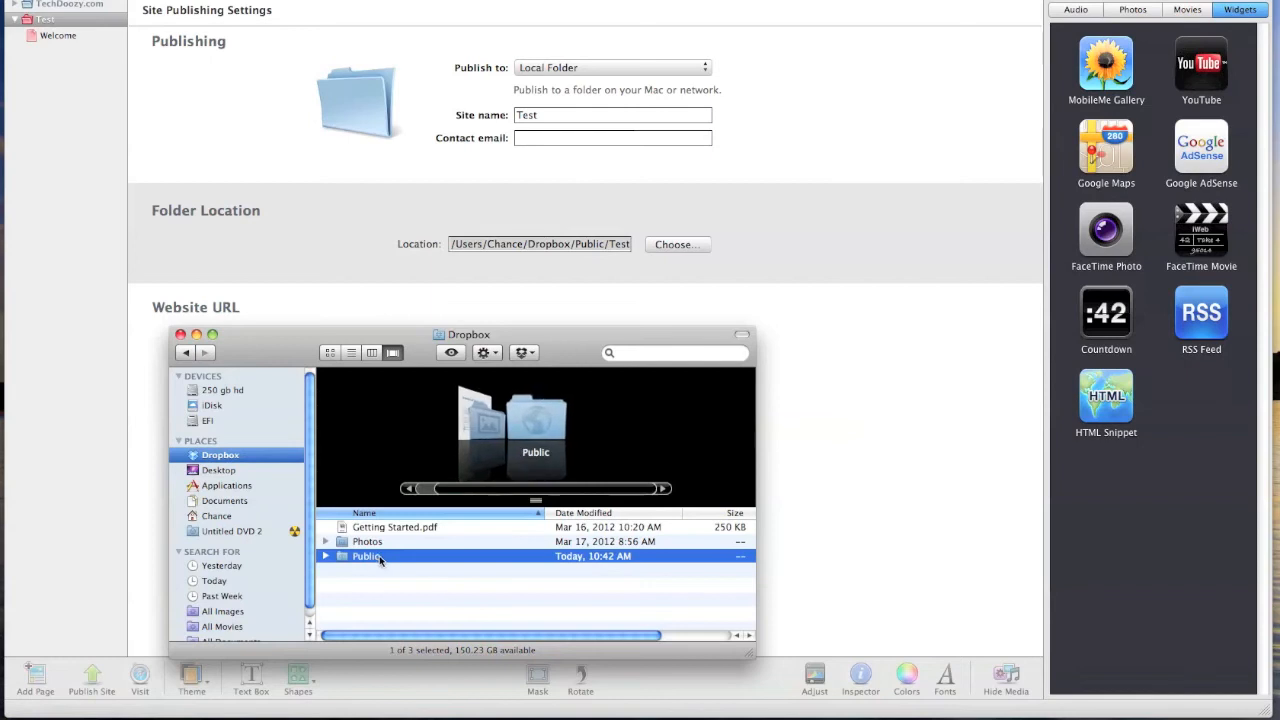
pyautogui.doubleClick(368, 556)
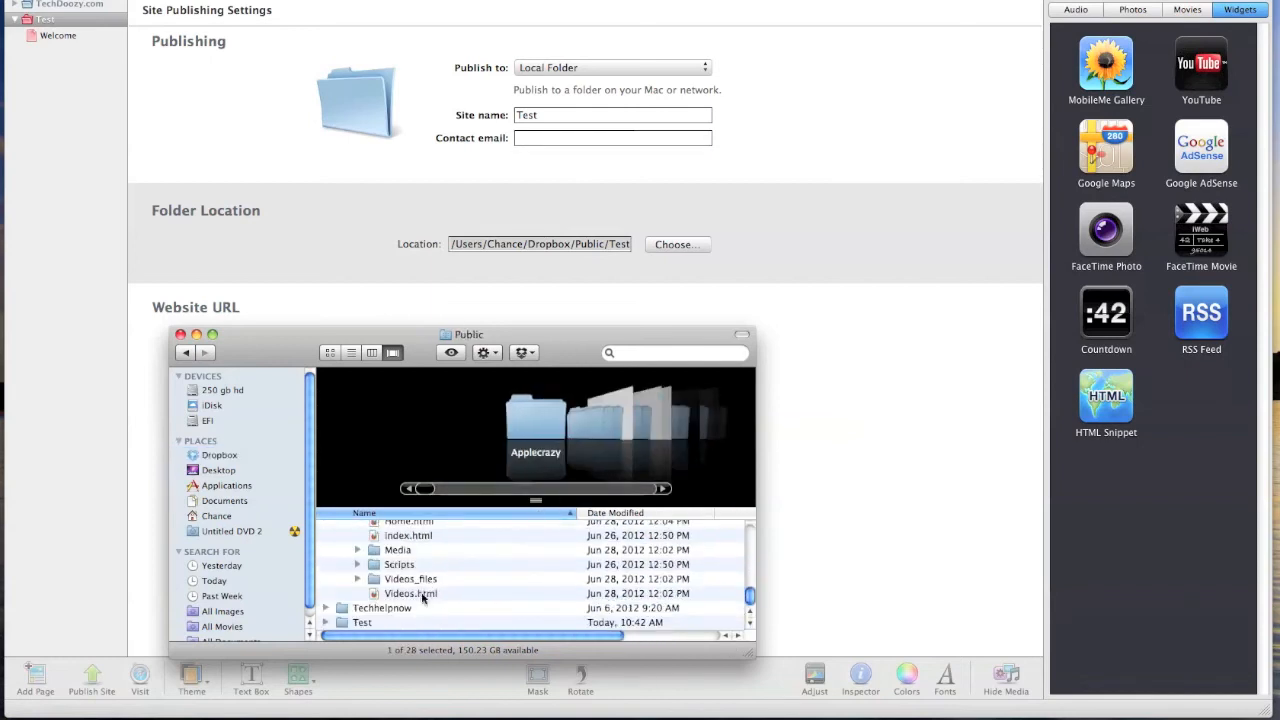
pyautogui.doubleClick(360, 622)
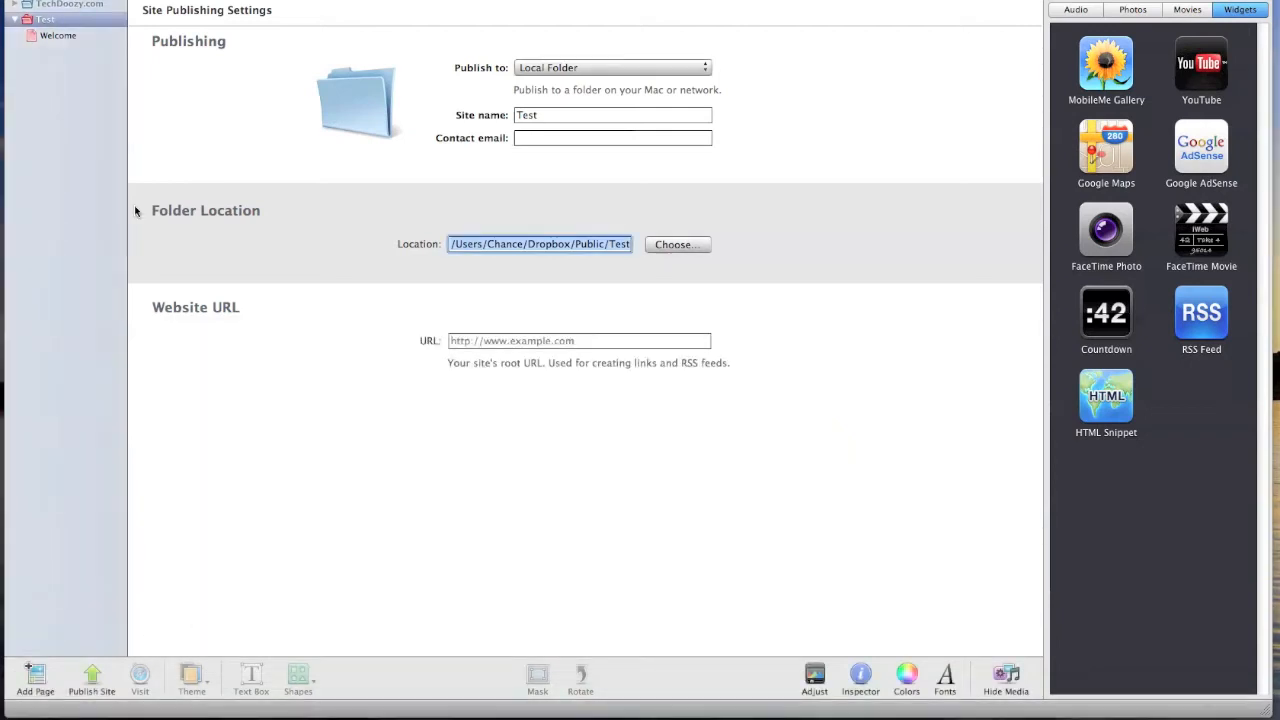
# Publish the site to the Dropbox Test folder and dismiss the confirmation alert.
pyautogui.click(92, 678)
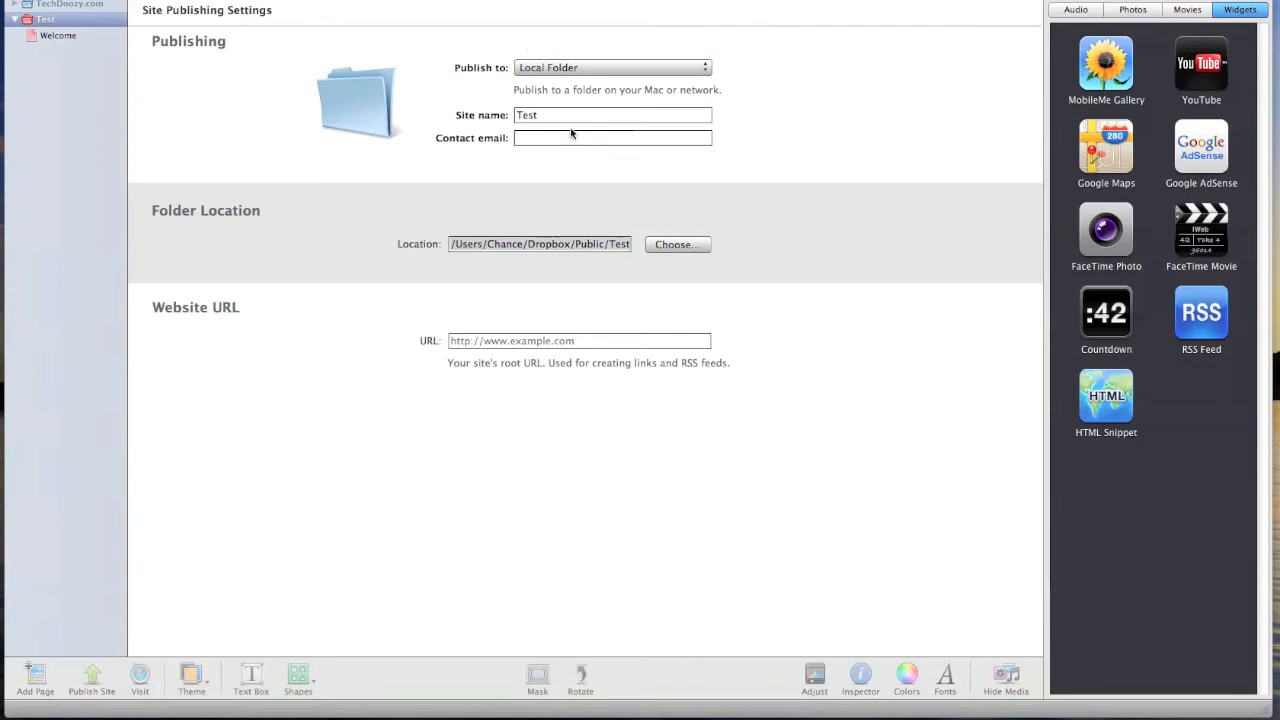
pyautogui.click(92, 678)
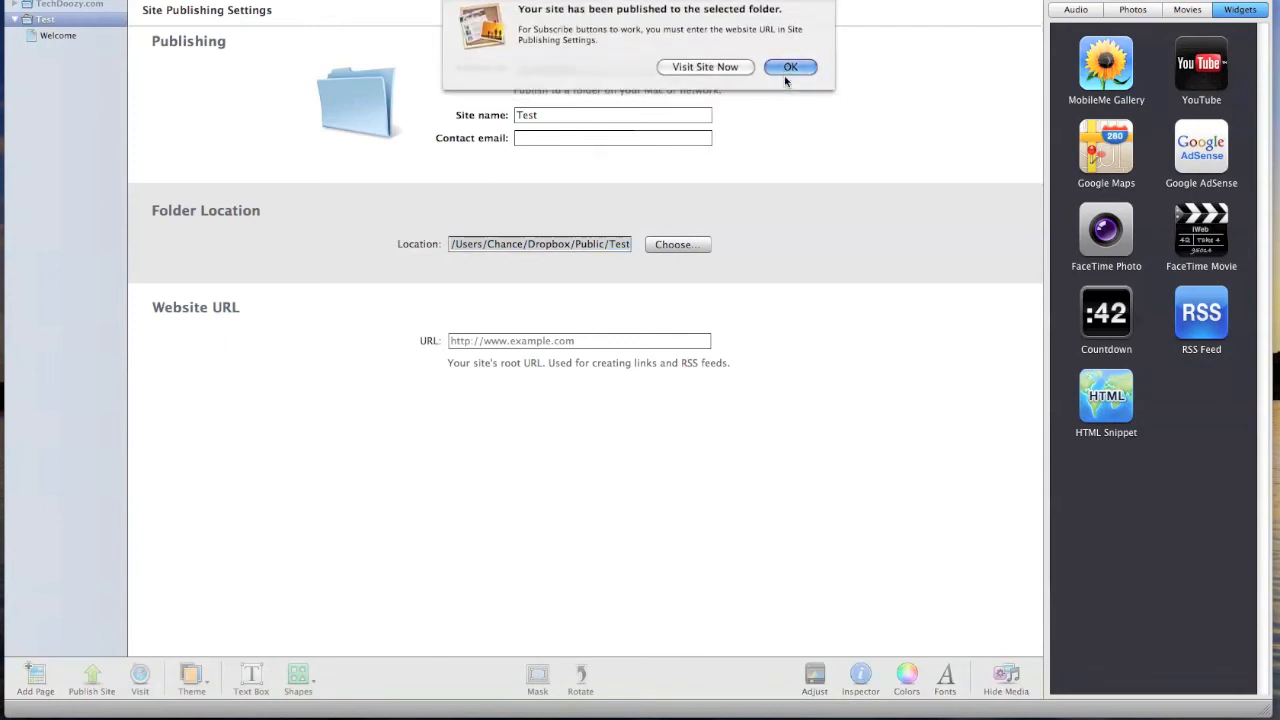
pyautogui.click(790, 68)
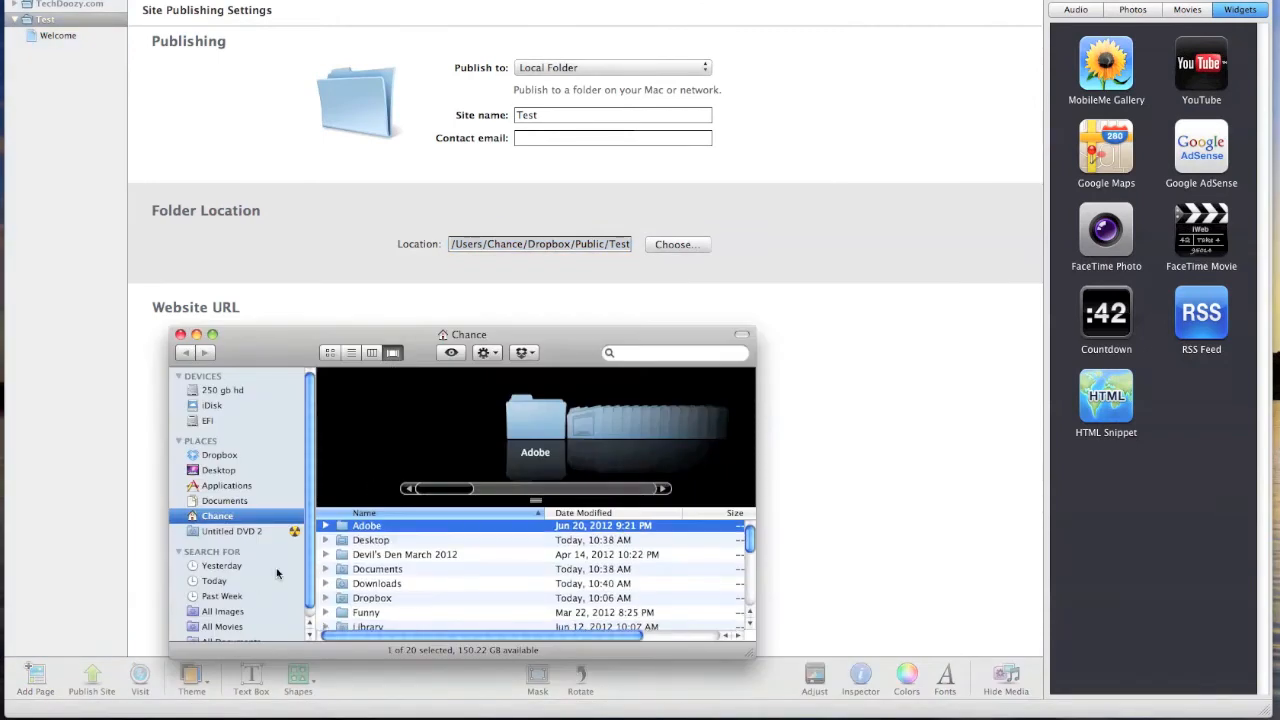
# Open the published Test folder in Dropbox Public and bring up options for index.html.
pyautogui.click(220, 456)
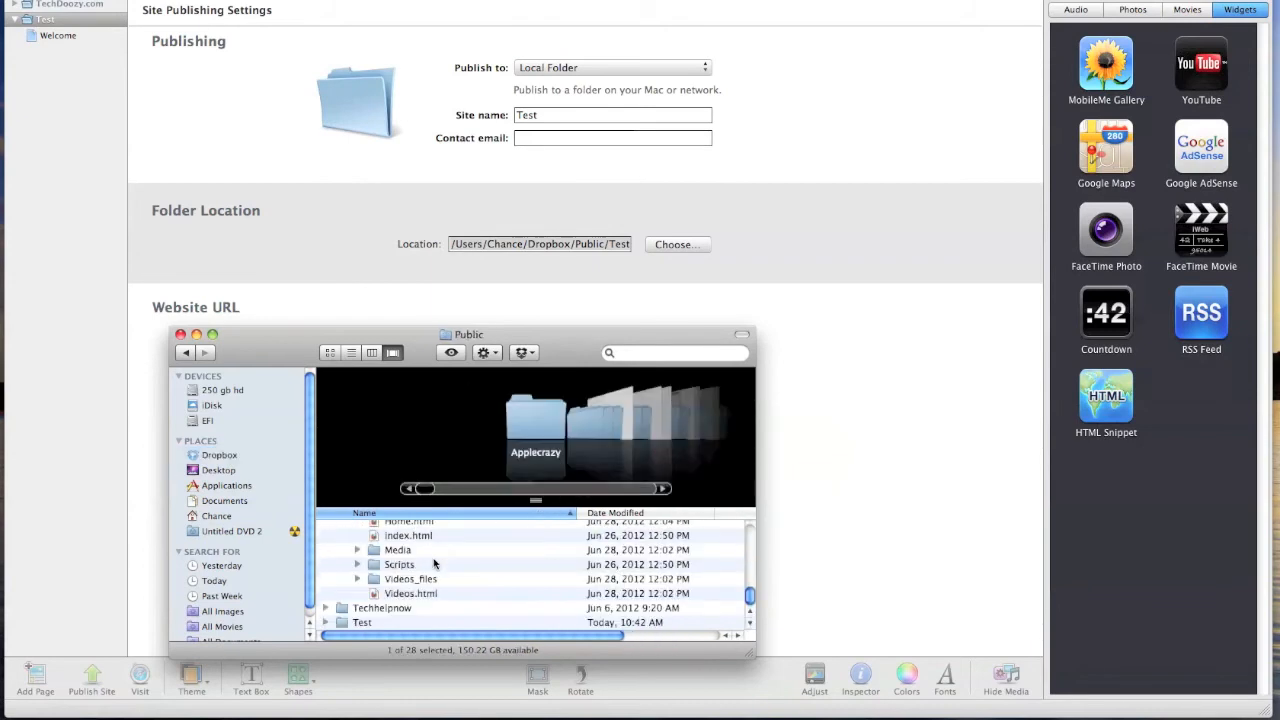
pyautogui.click(362, 622)
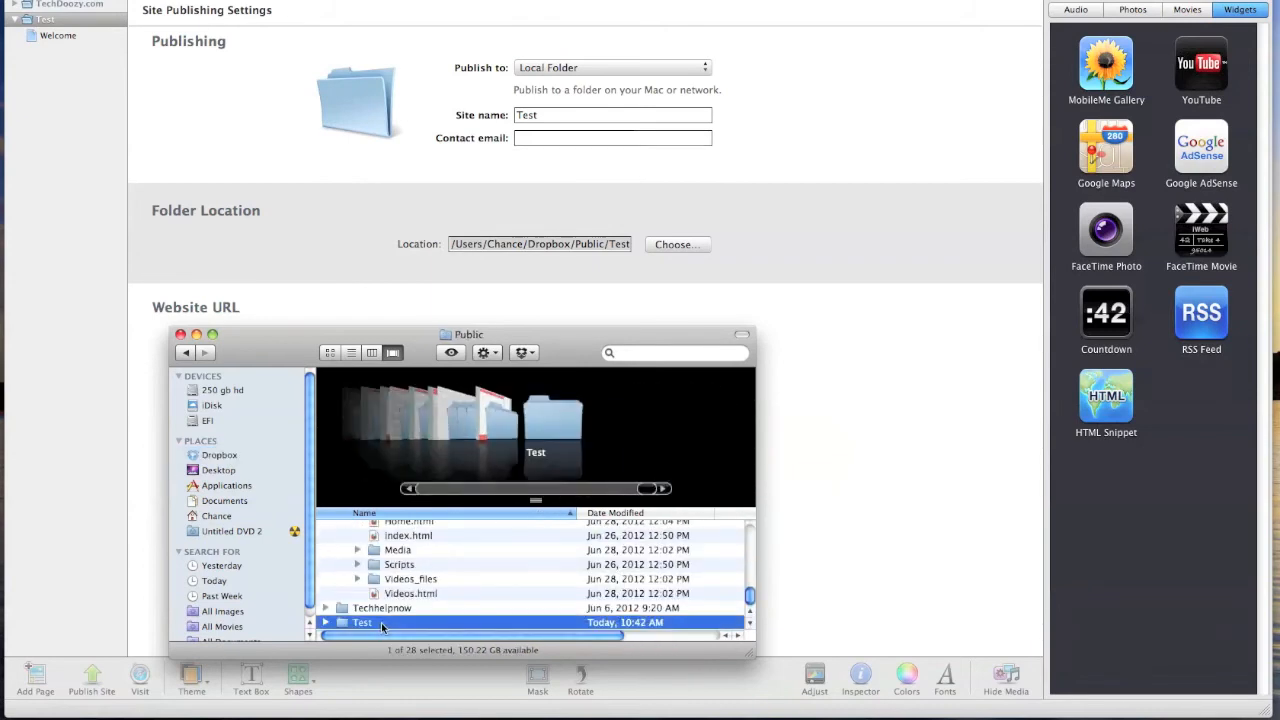
pyautogui.rightClick(408, 536)
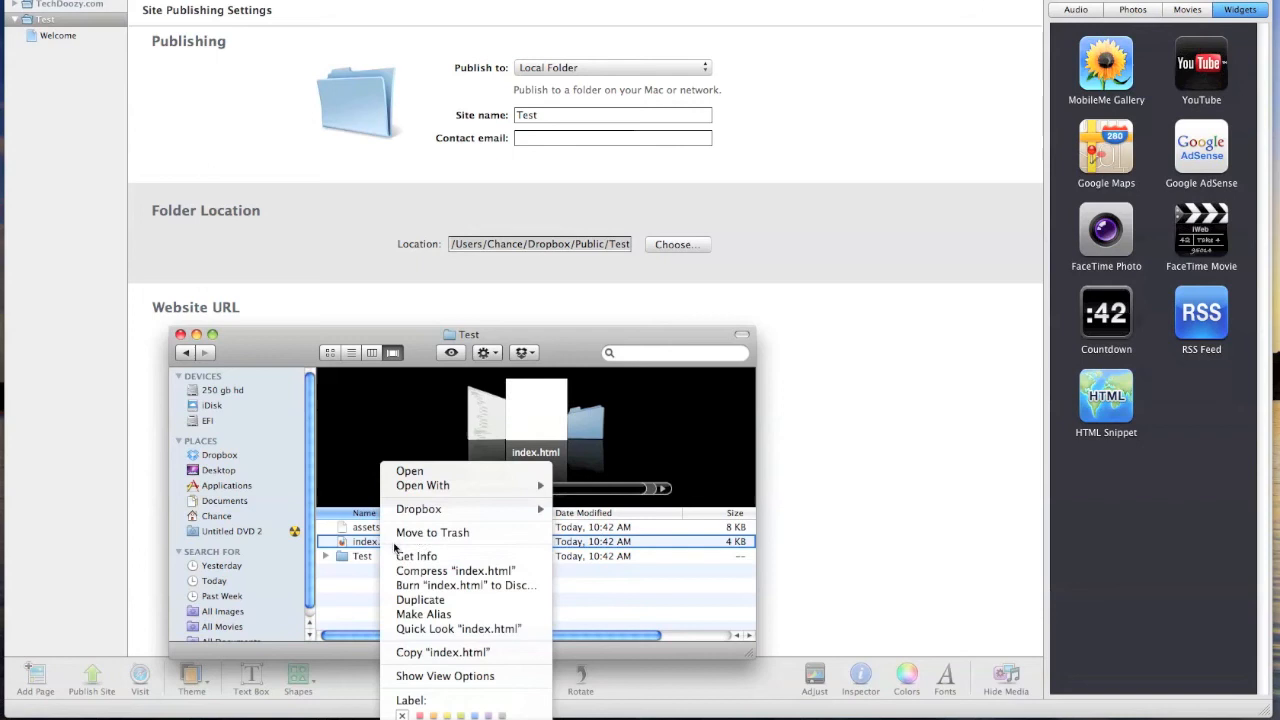
pyautogui.moveTo(418, 510)
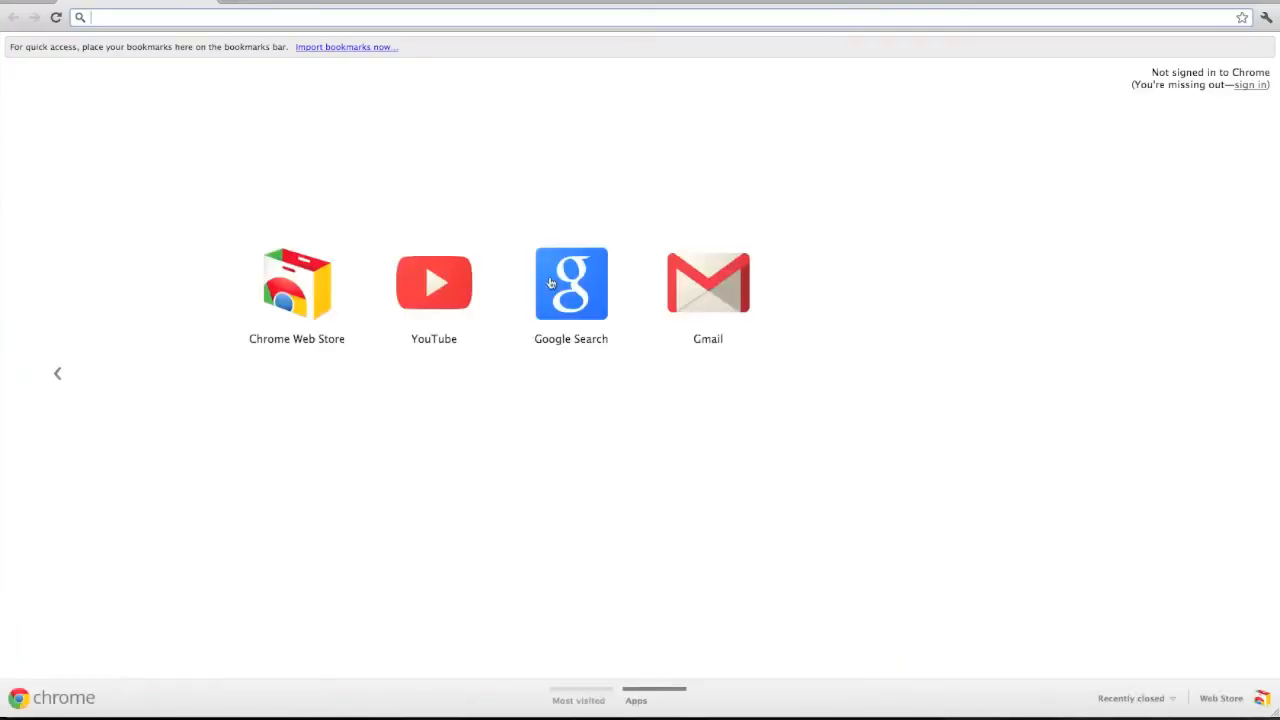
# Search Google for dot tk and open the Dot TK free domain site.
pyautogui.click(572, 284)
pyautogui.write('.tk')
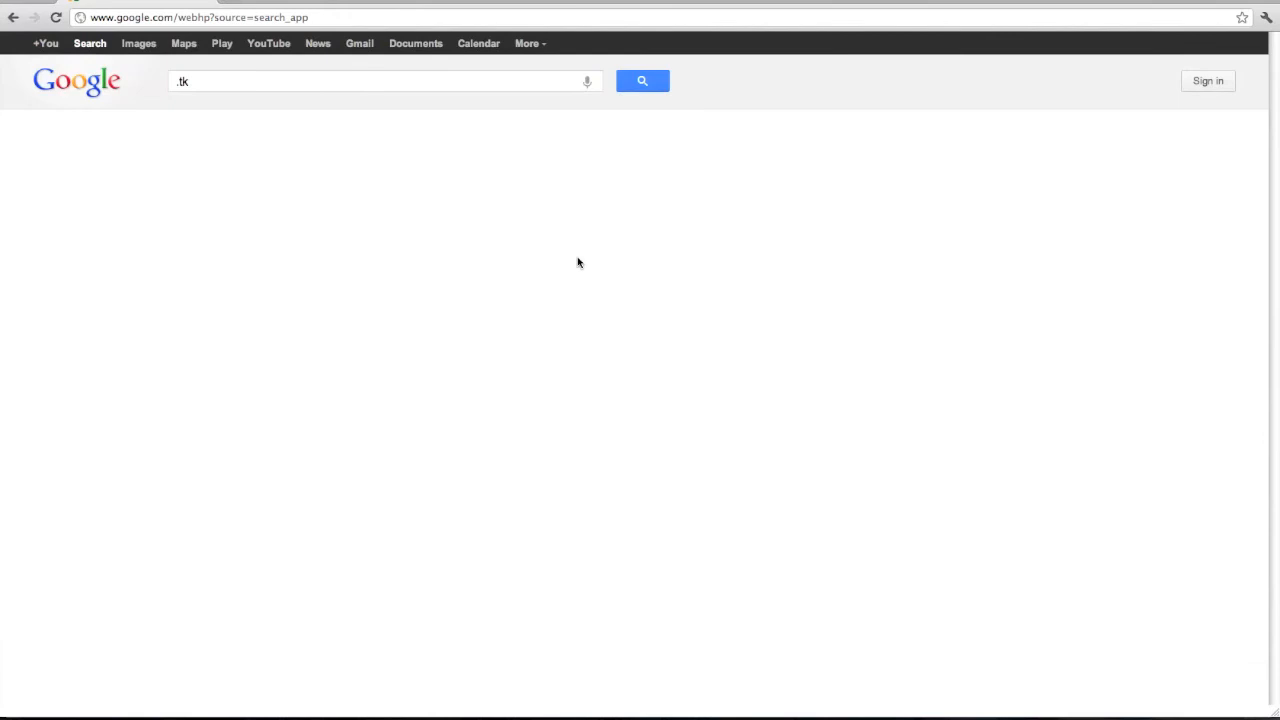
pyautogui.click(642, 80)
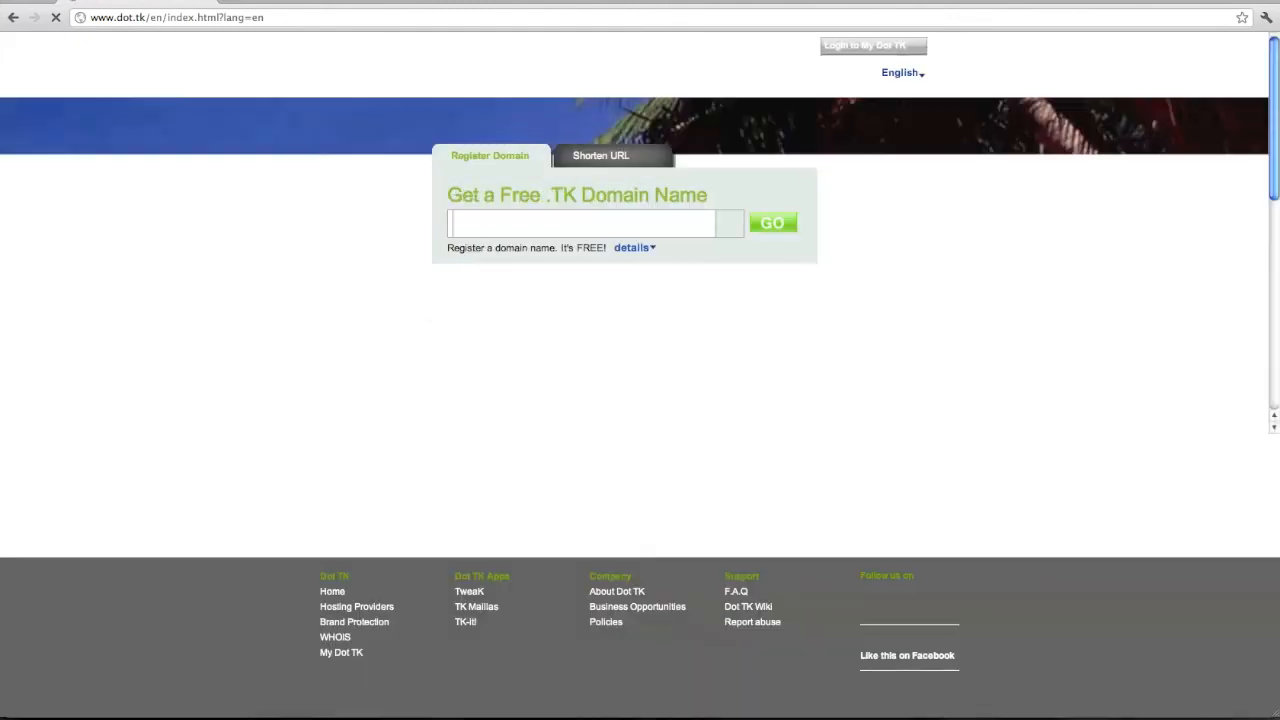
# Enter 'Testfortechdoozy' as the free .TK domain name and submit it with GO.
pyautogui.write('Test')
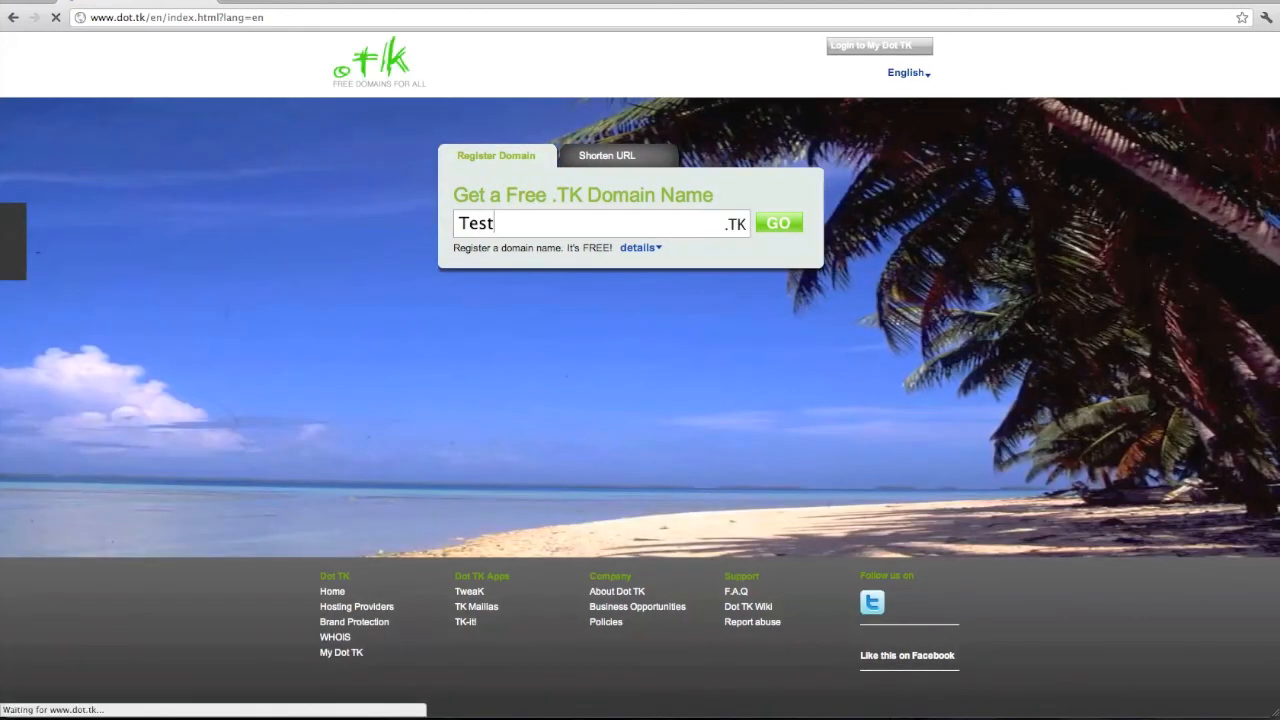
pyautogui.write('forte')
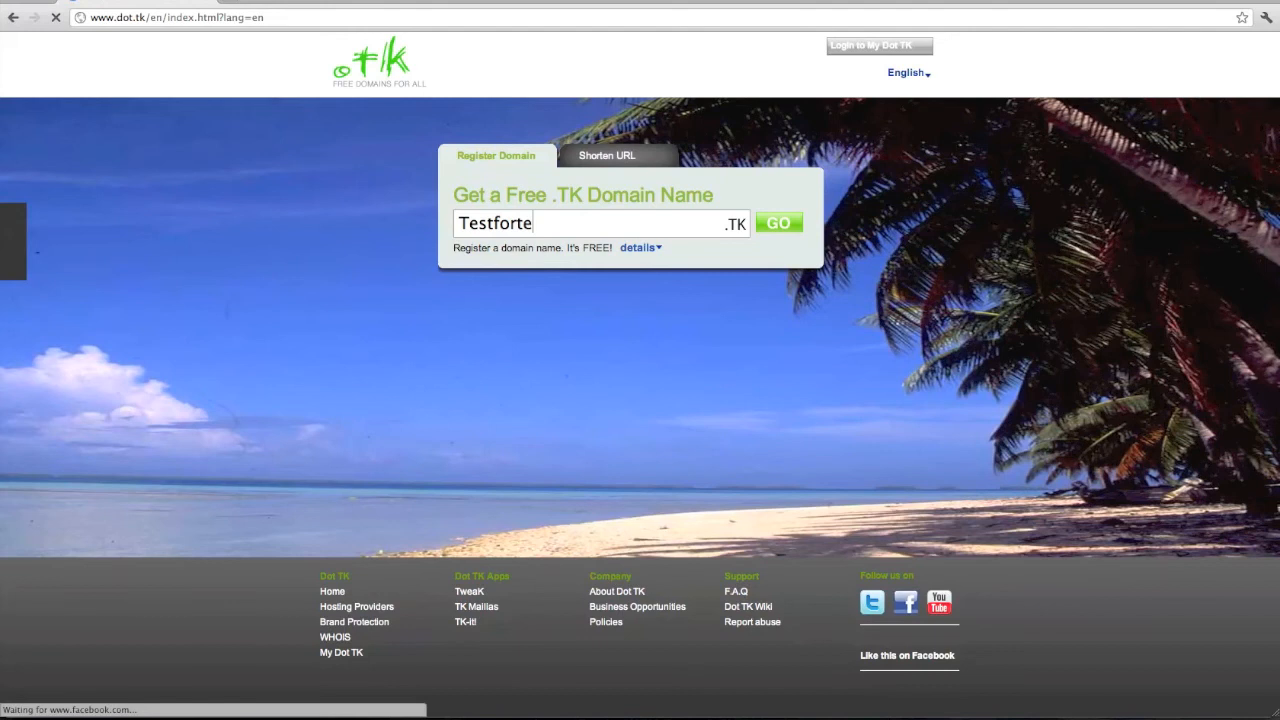
pyautogui.write('chdoo')
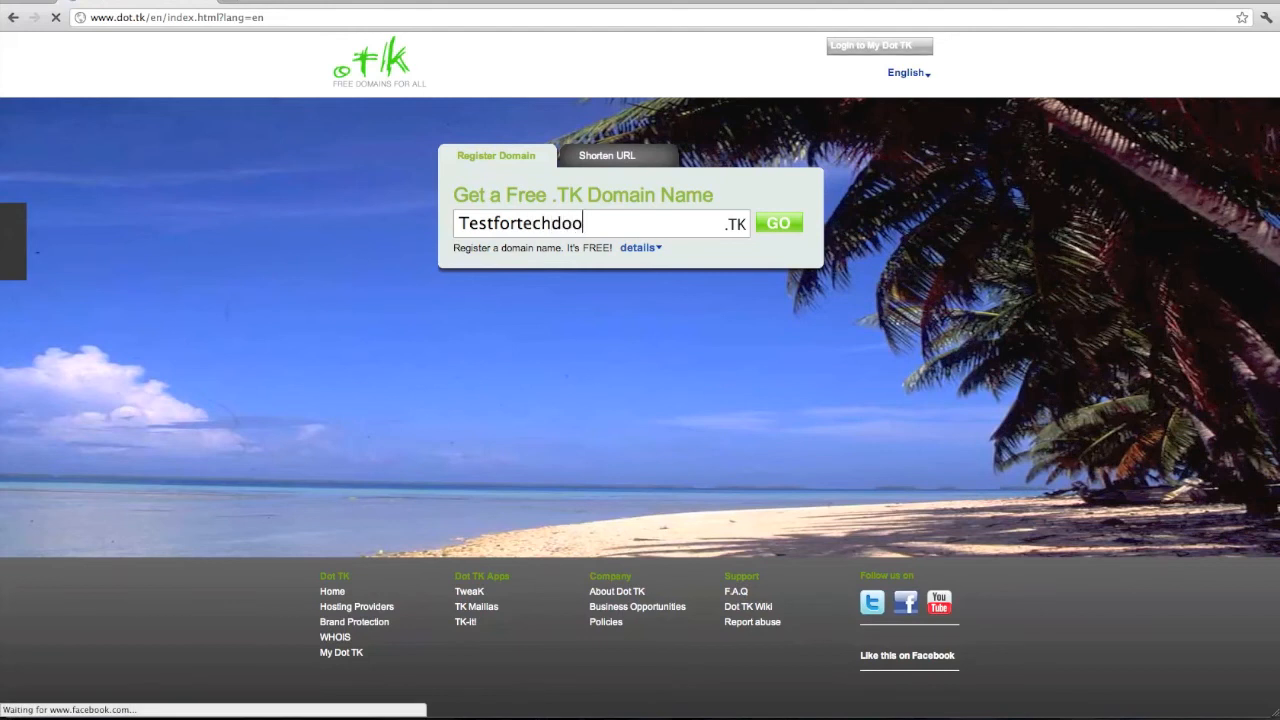
pyautogui.write('zy')
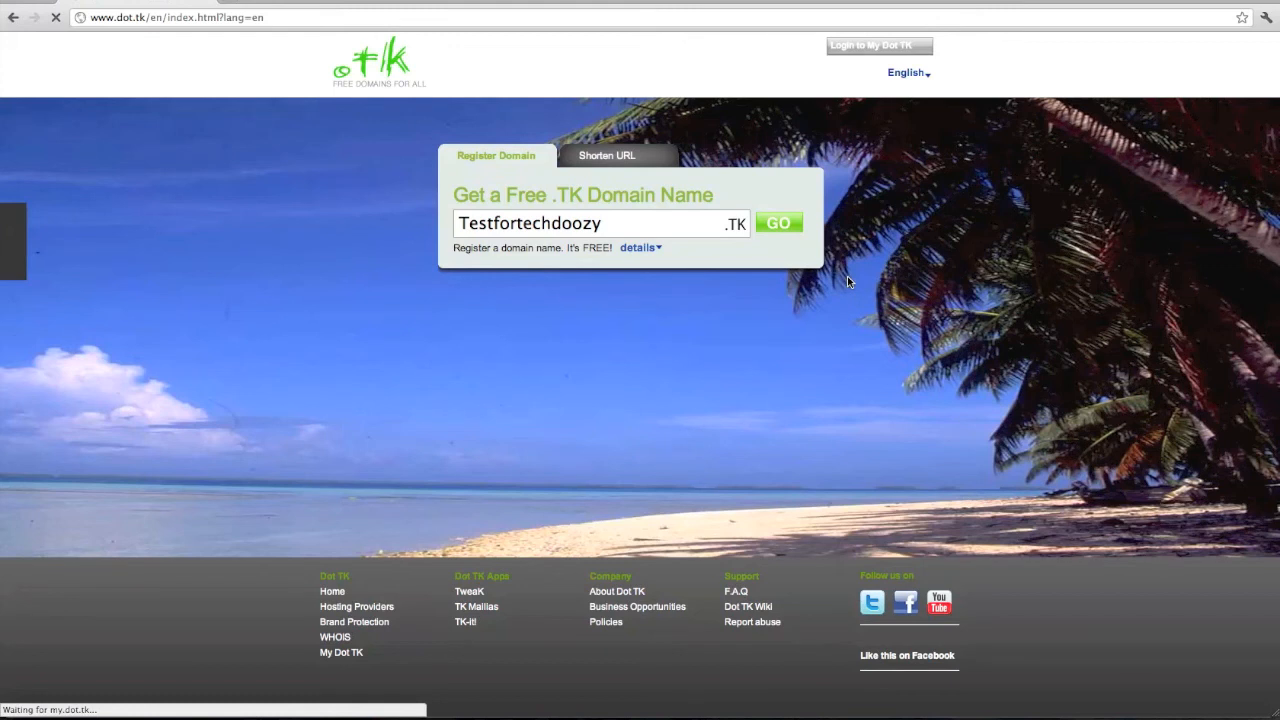
pyautogui.click(778, 222)
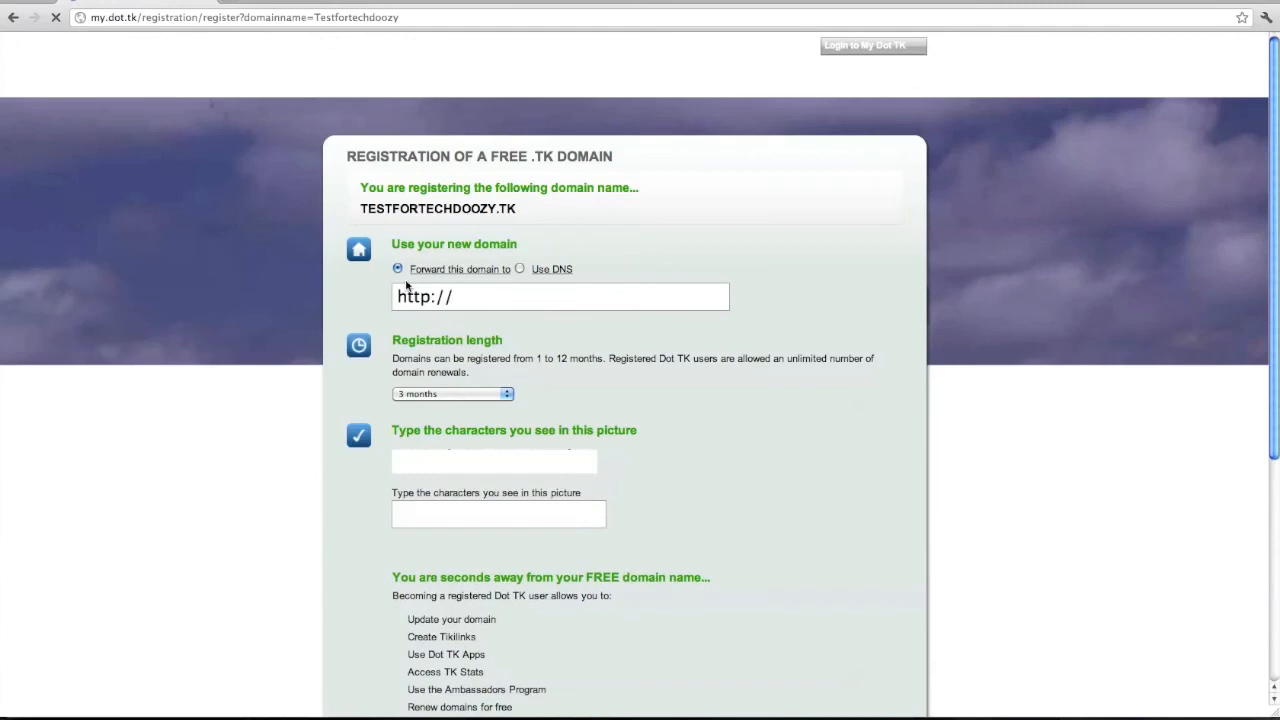
# Paste the Dropbox index.html link as the forwarding address and set registration length to 1 month.
pyautogui.rightClick(424, 296)
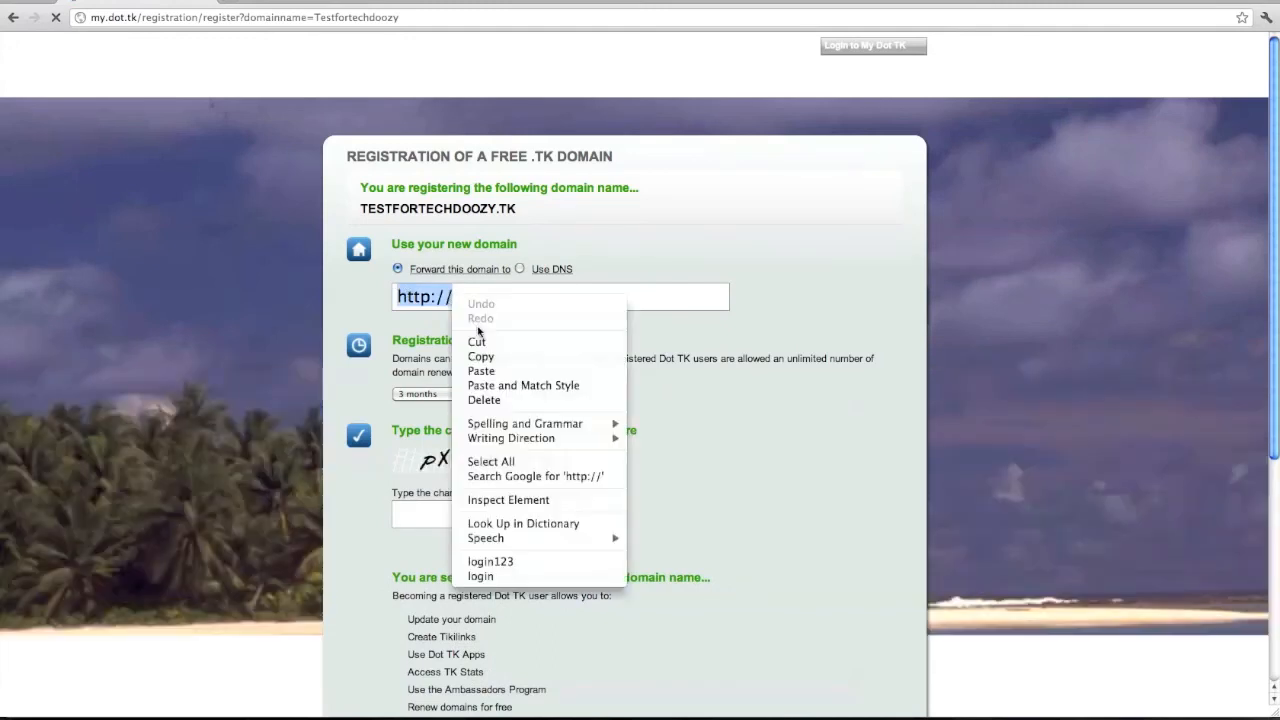
pyautogui.moveTo(524, 384)
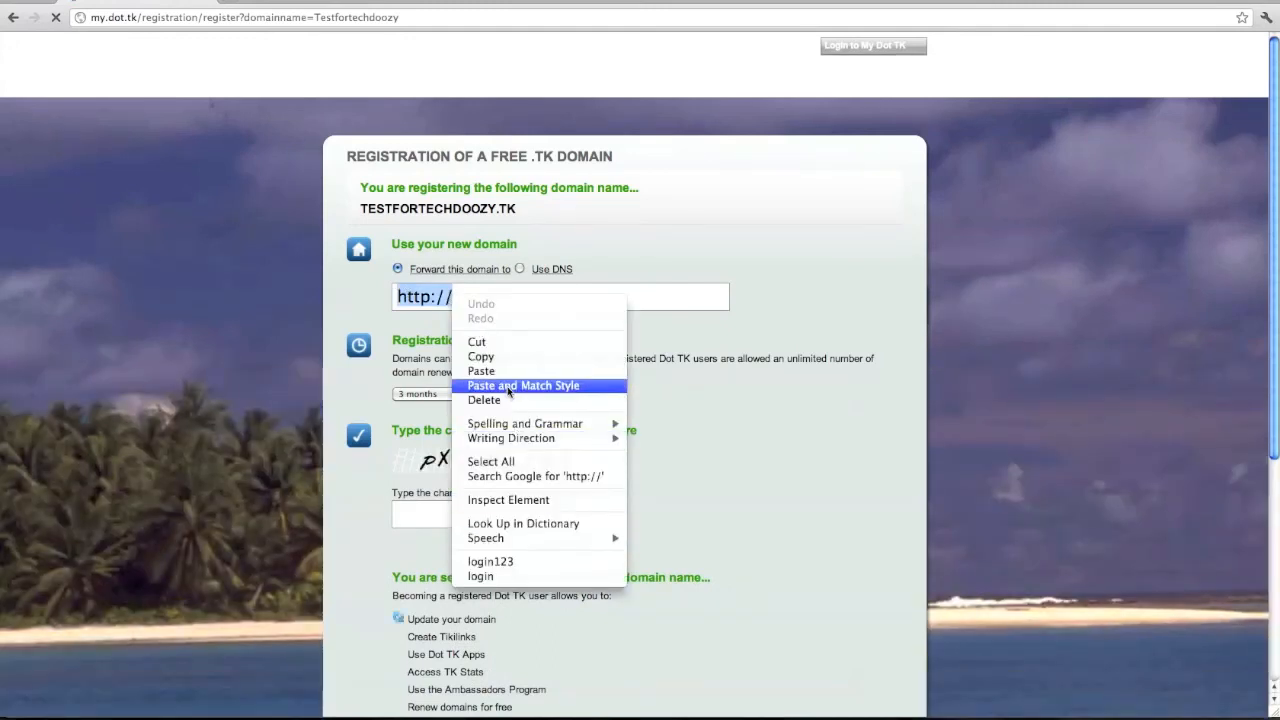
pyautogui.click(524, 384)
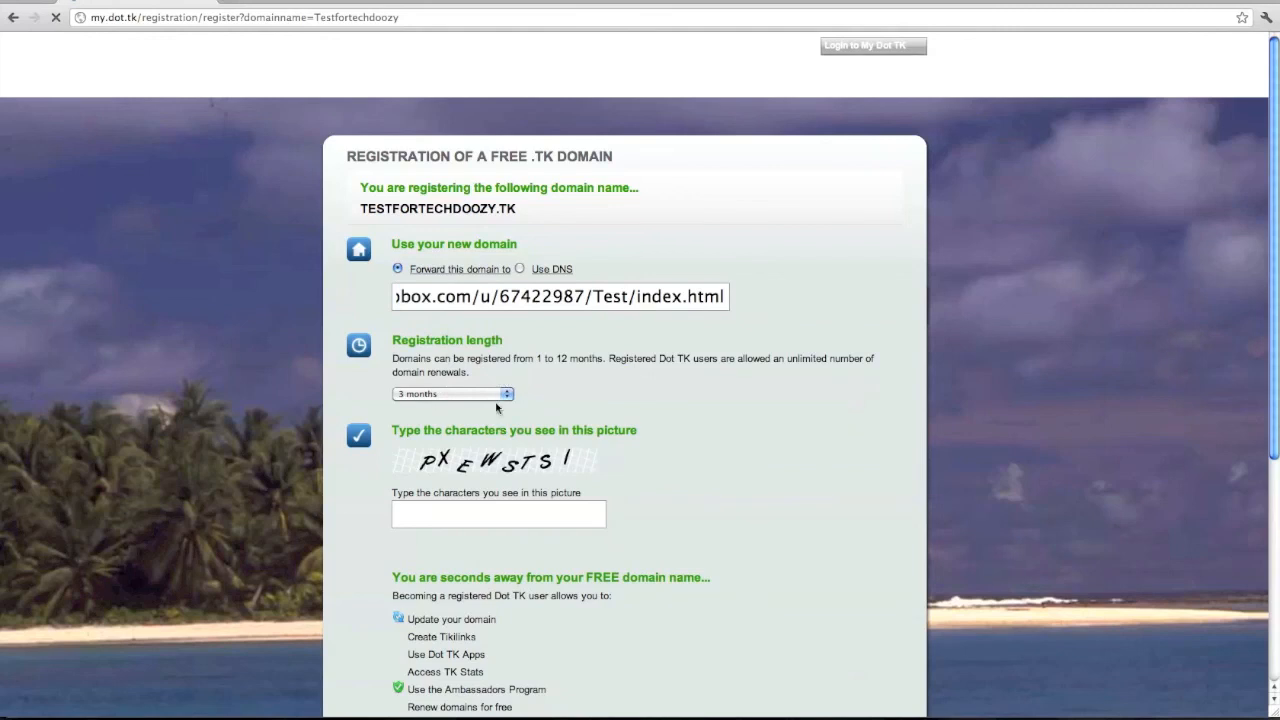
pyautogui.click(452, 392)
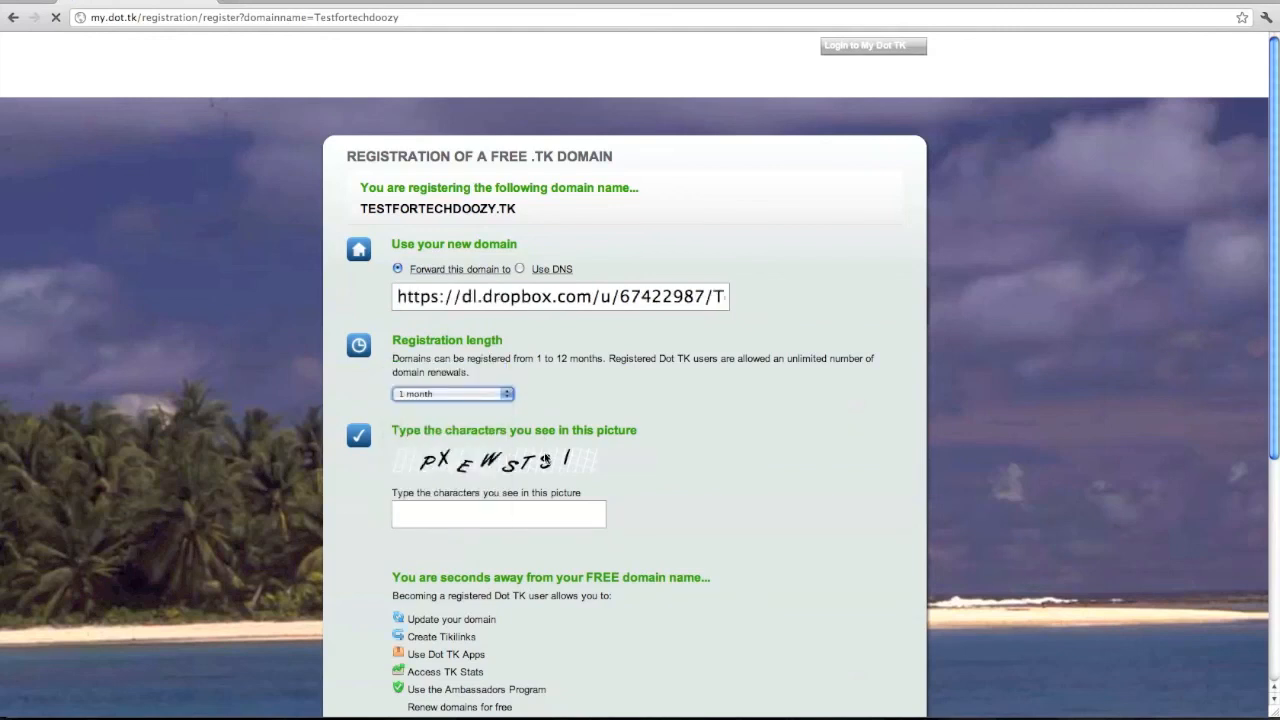
# Enter the captcha 'pxewstsi' and finish registration via Continue without Sign Up.
pyautogui.scroll(-3)
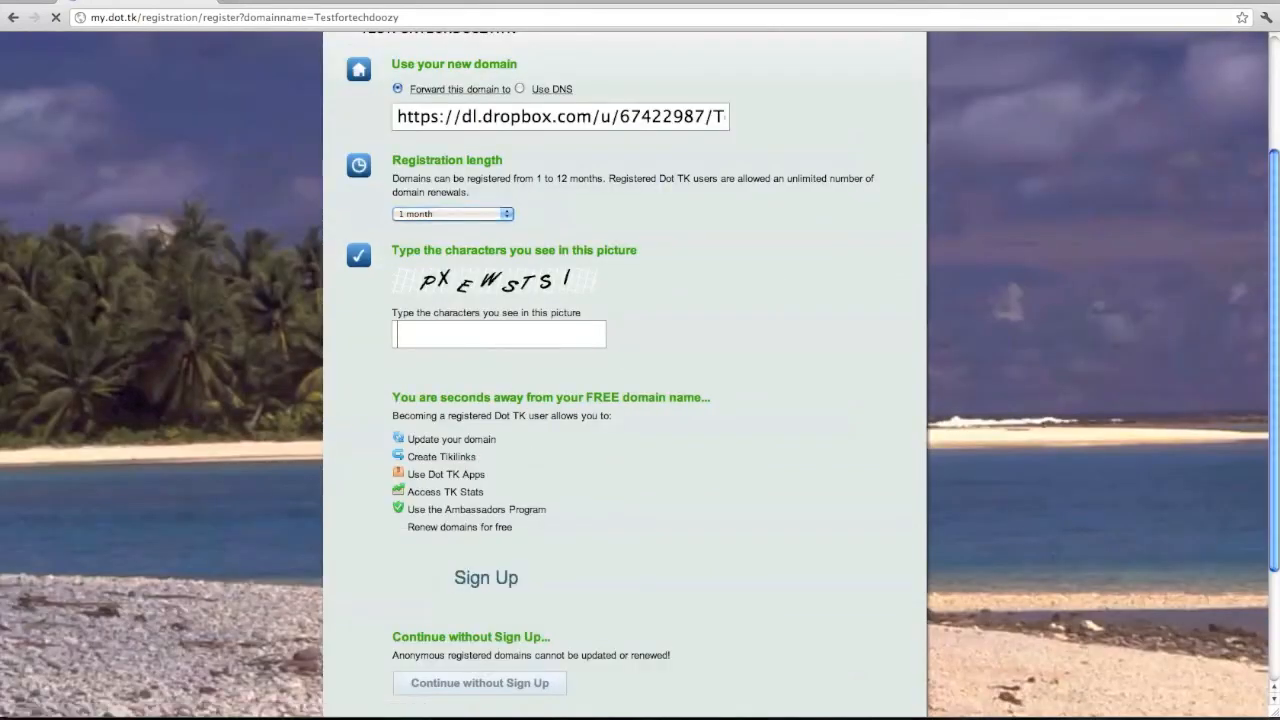
pyautogui.write('pxe')
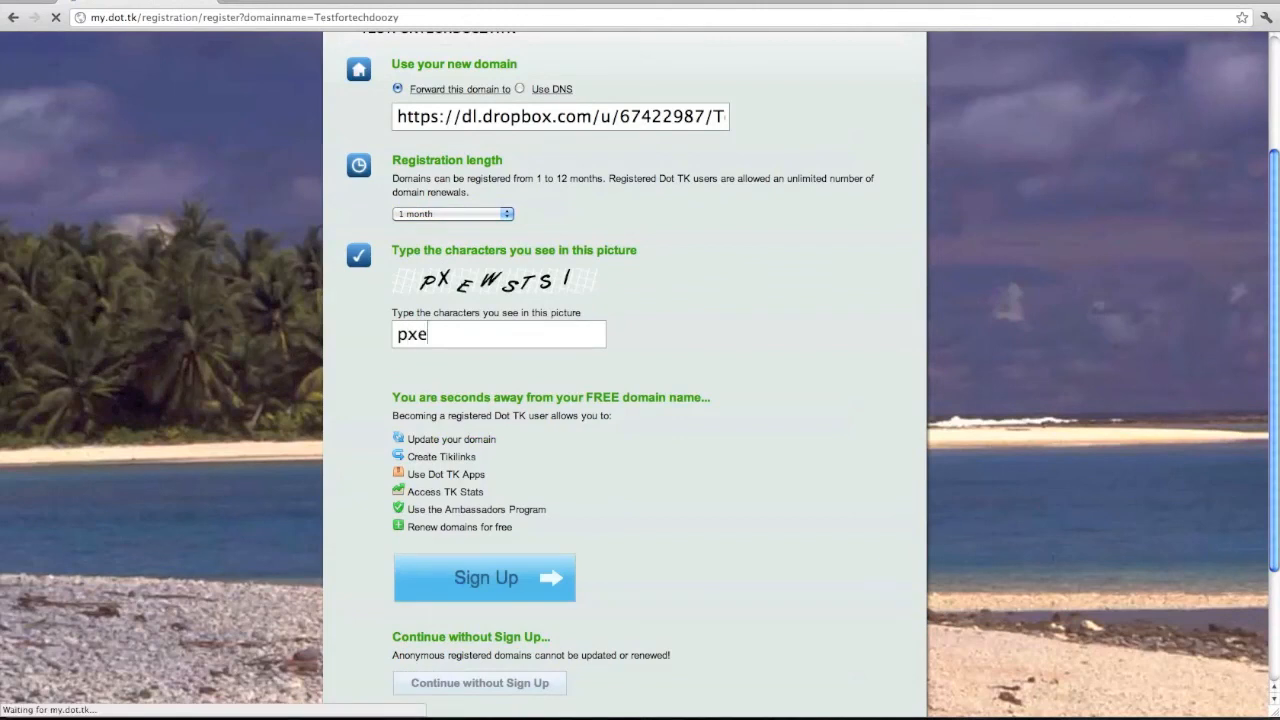
pyautogui.write('ws')
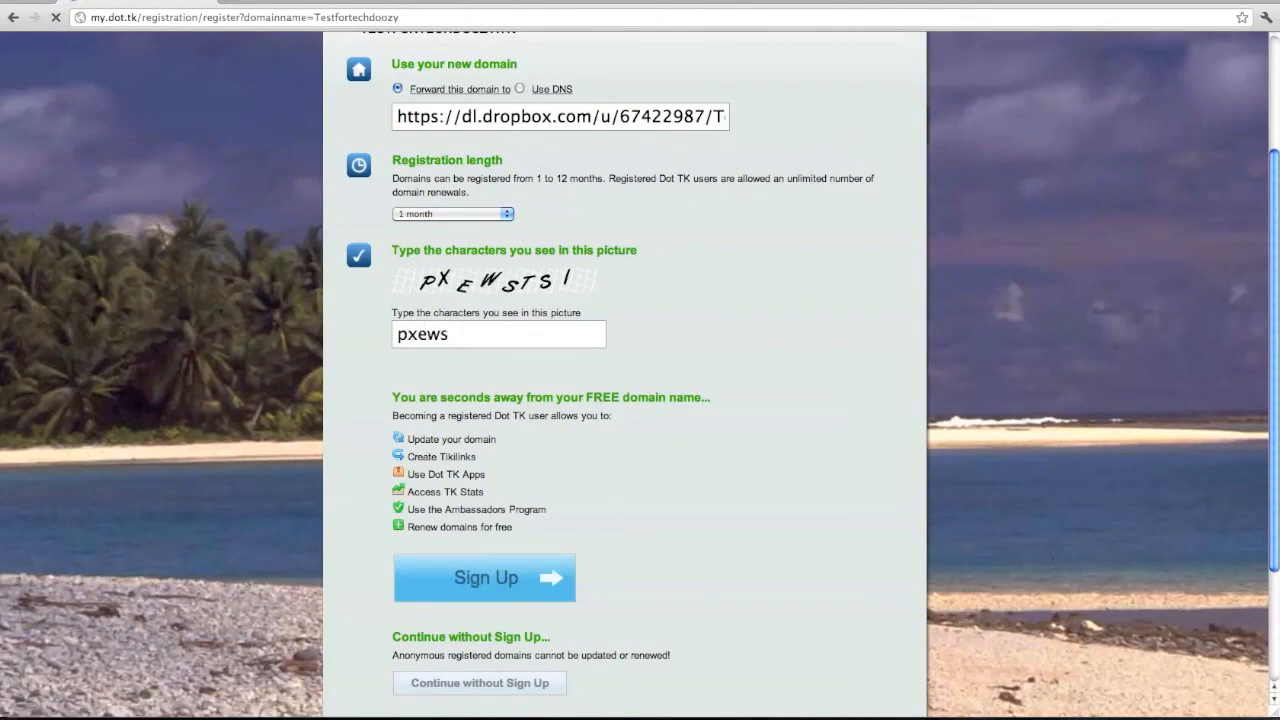
pyautogui.write('tsi')
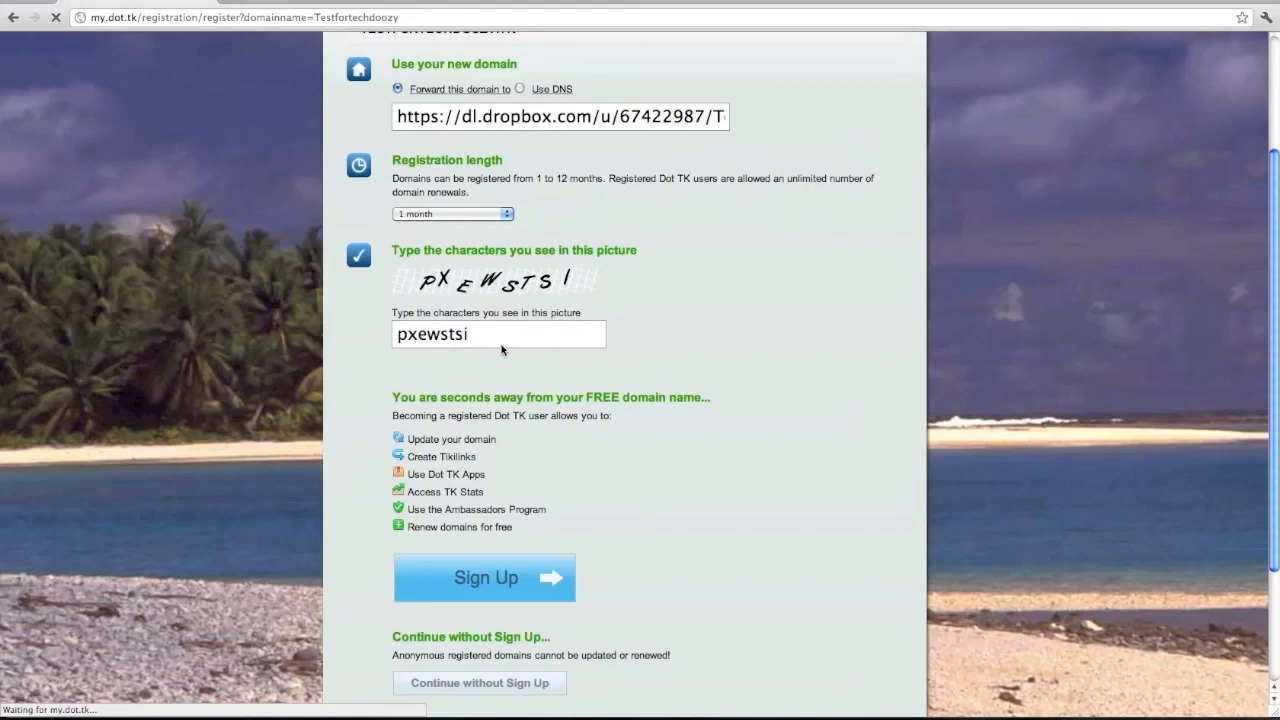
pyautogui.scroll(-3)
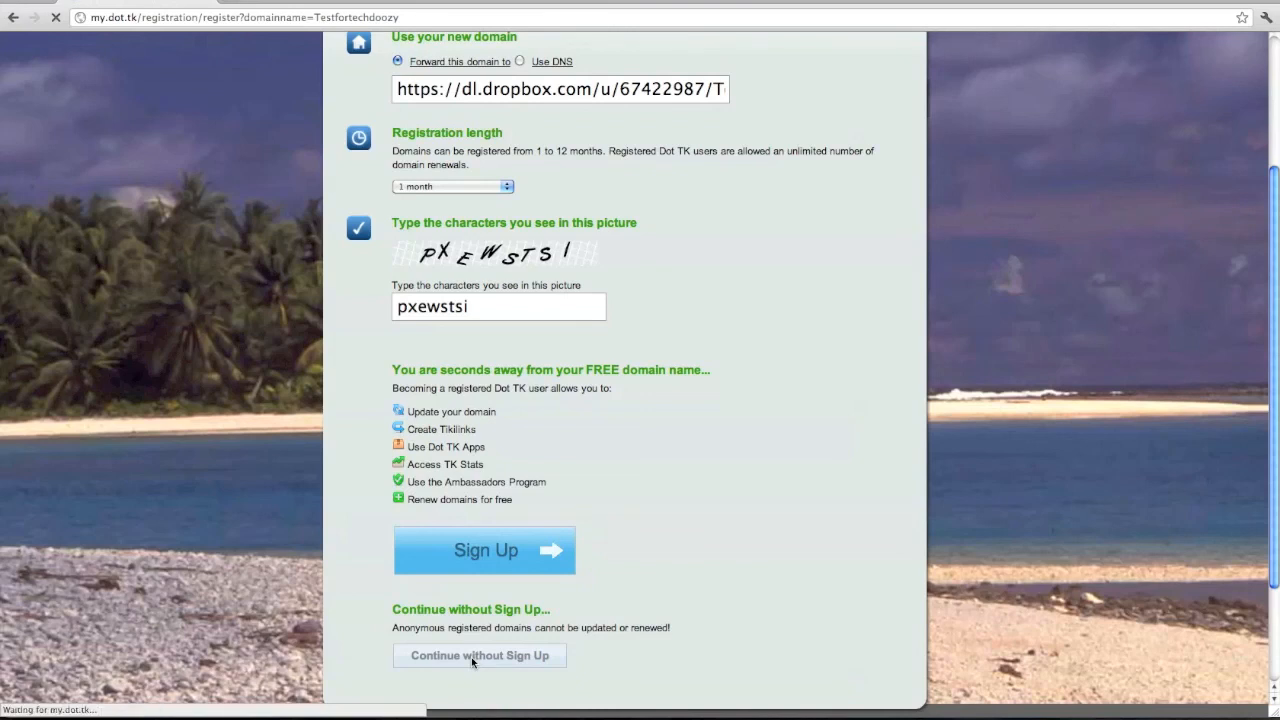
pyautogui.click(480, 656)
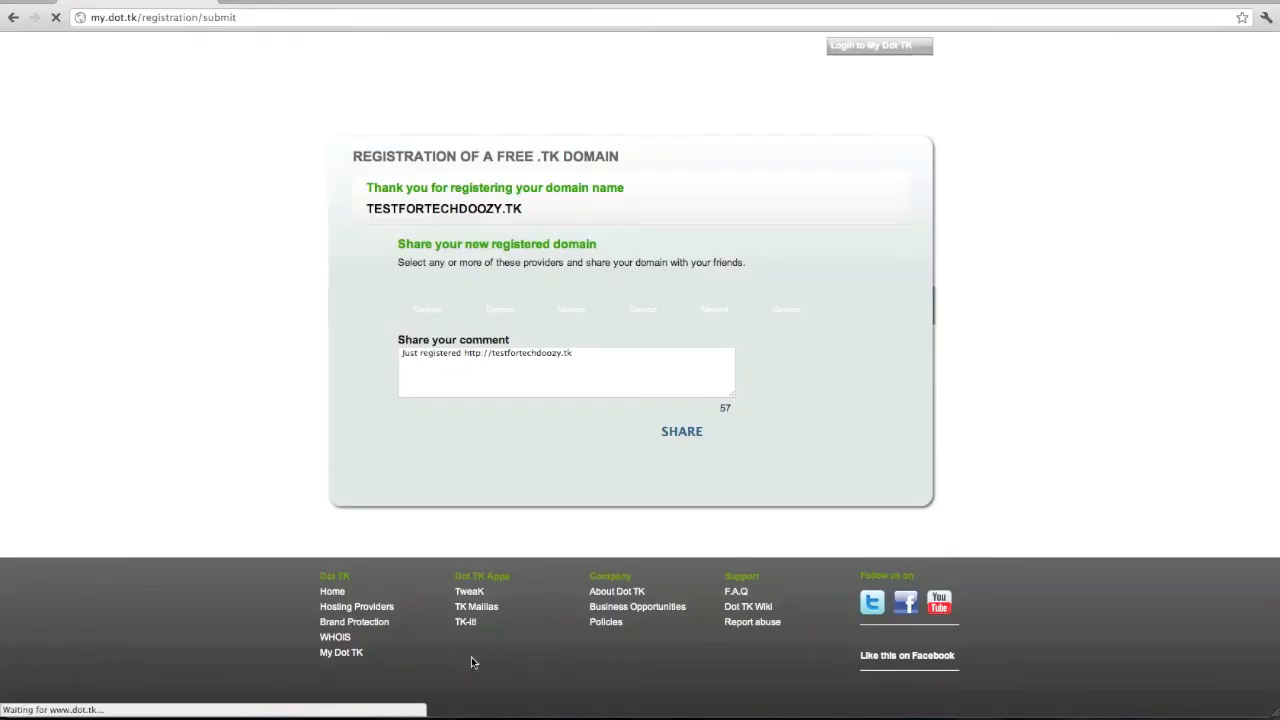